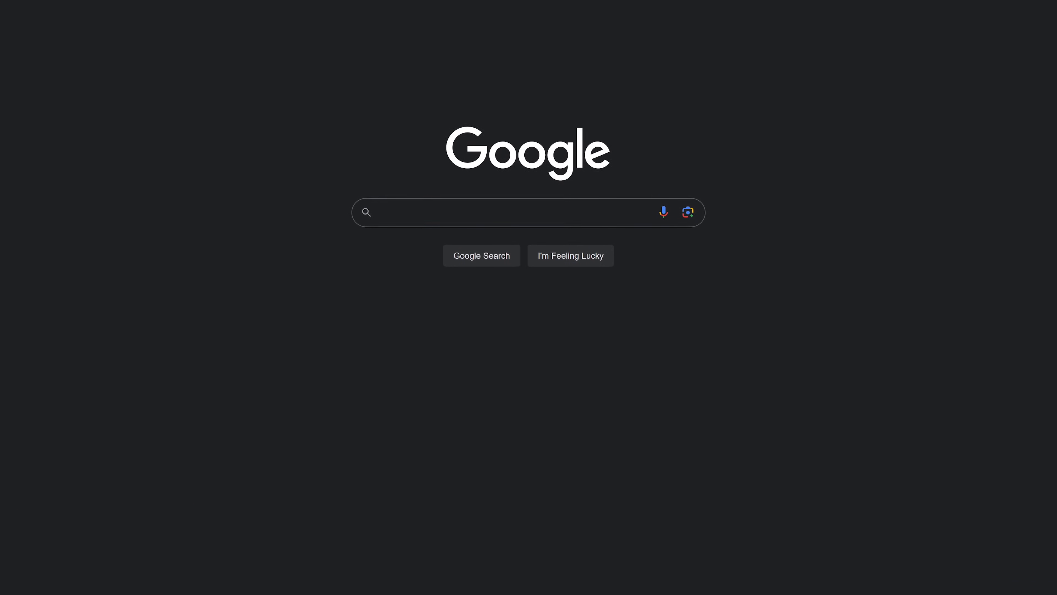
- Search Google for 'best tax software' and scroll past the sponsored ads into the review results
text(best tax software)
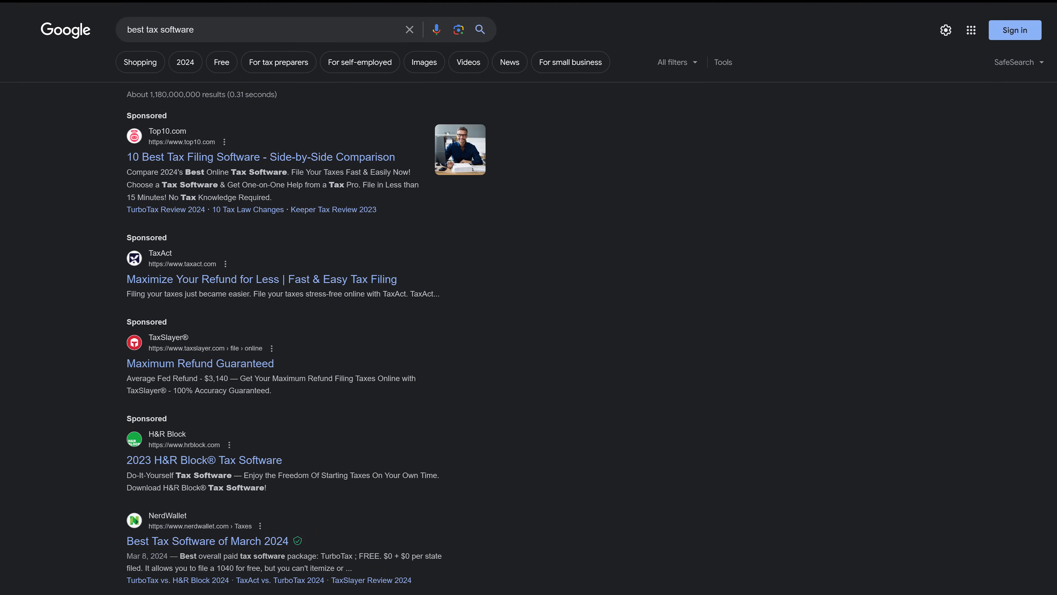
scroll(down, 3)
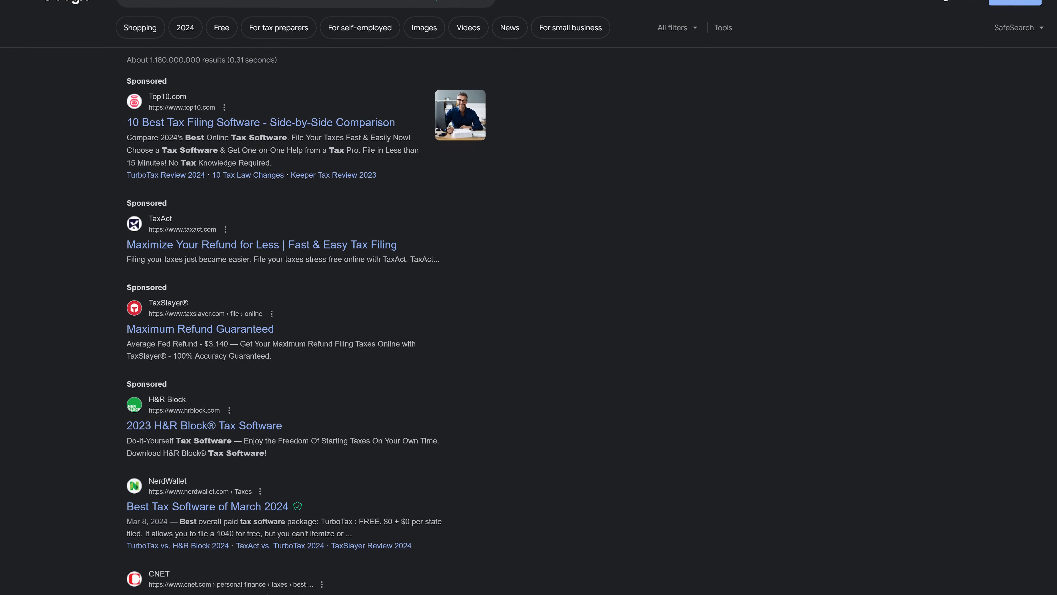
scroll(down, 3)
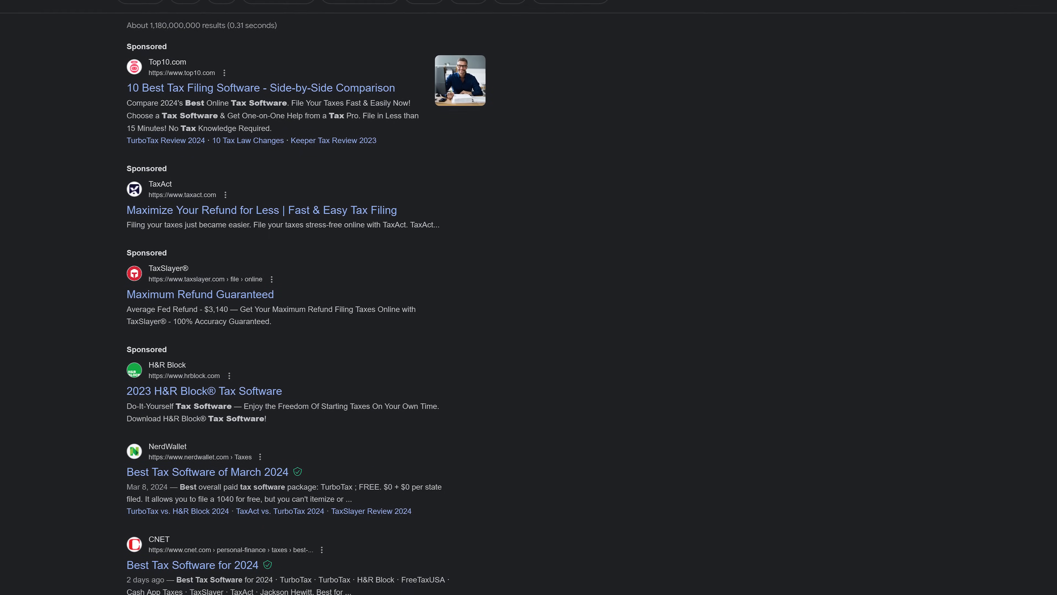
scroll(down, 3)
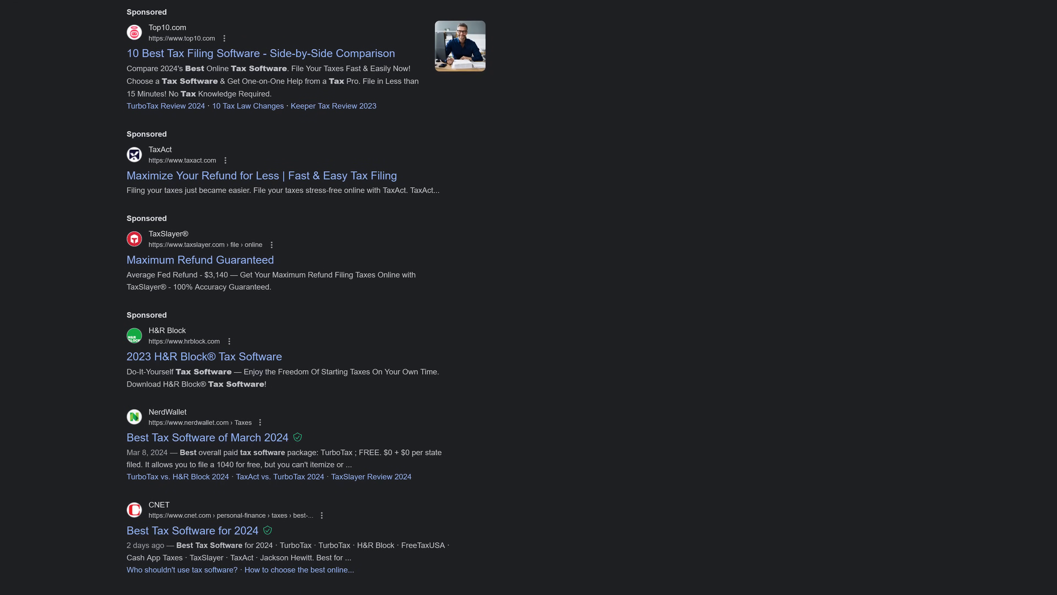
scroll(down, 3)
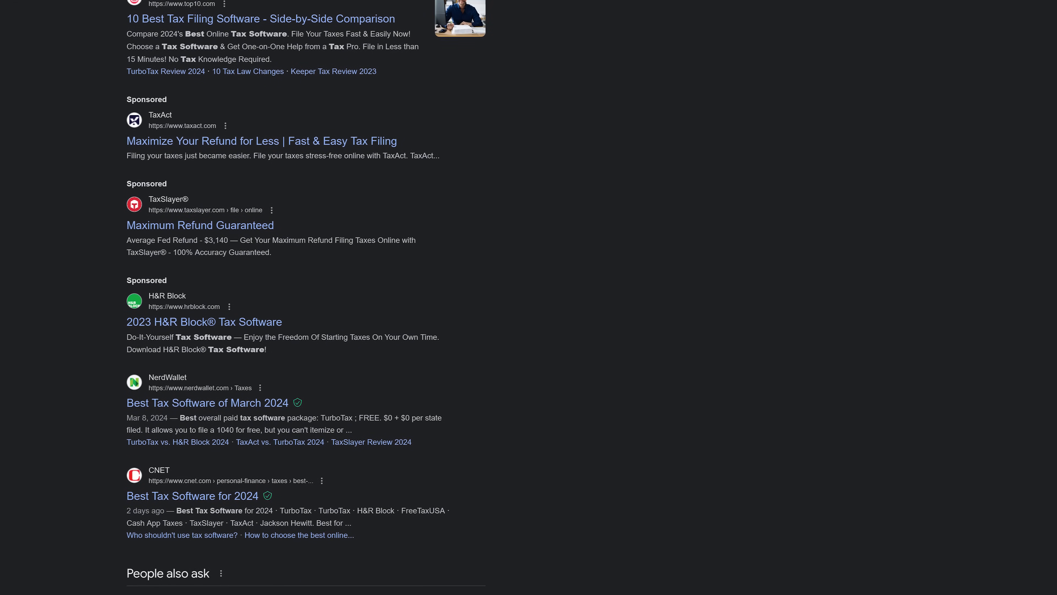
scroll(down, 3)
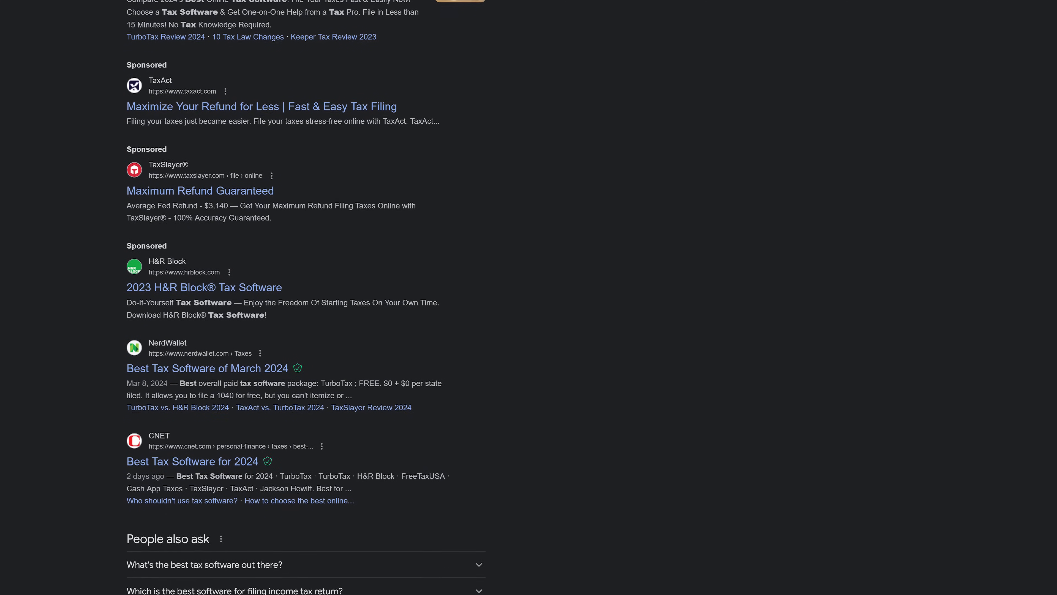
scroll(down, 3)
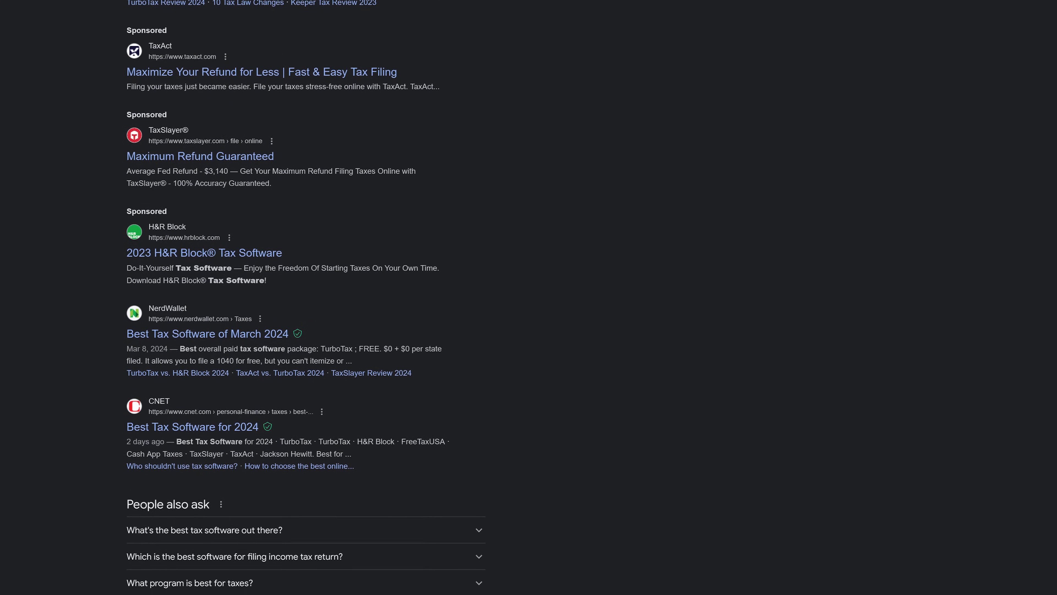
scroll(down, 3)
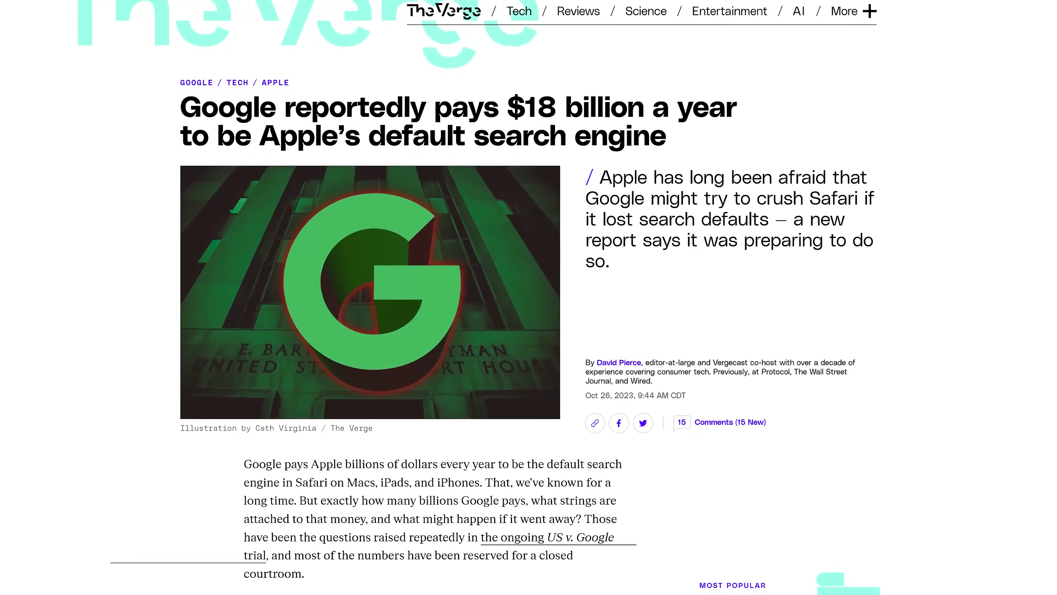
scroll(down, 3)
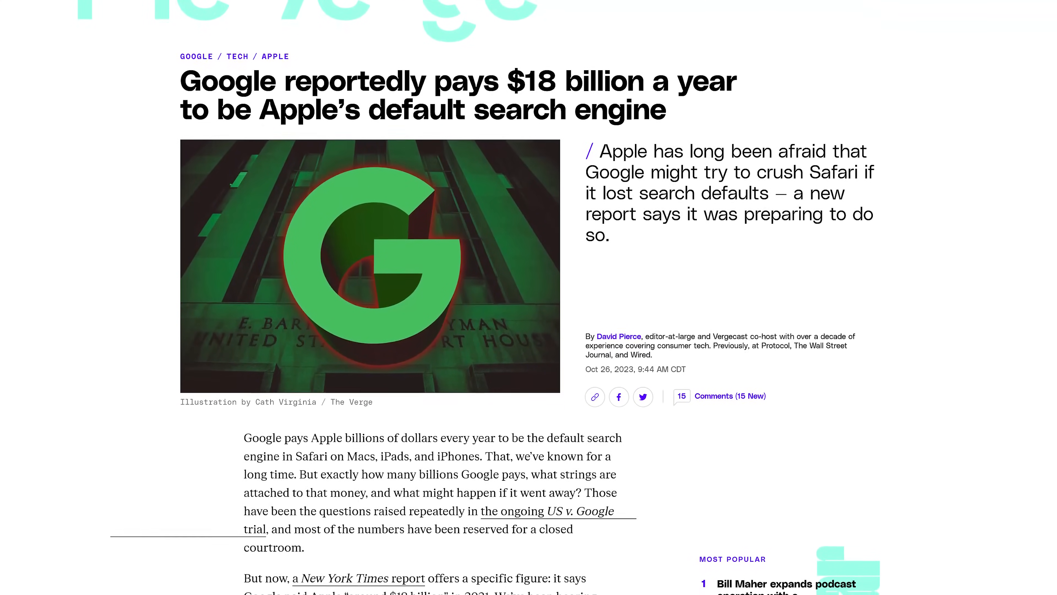
scroll(down, 3)
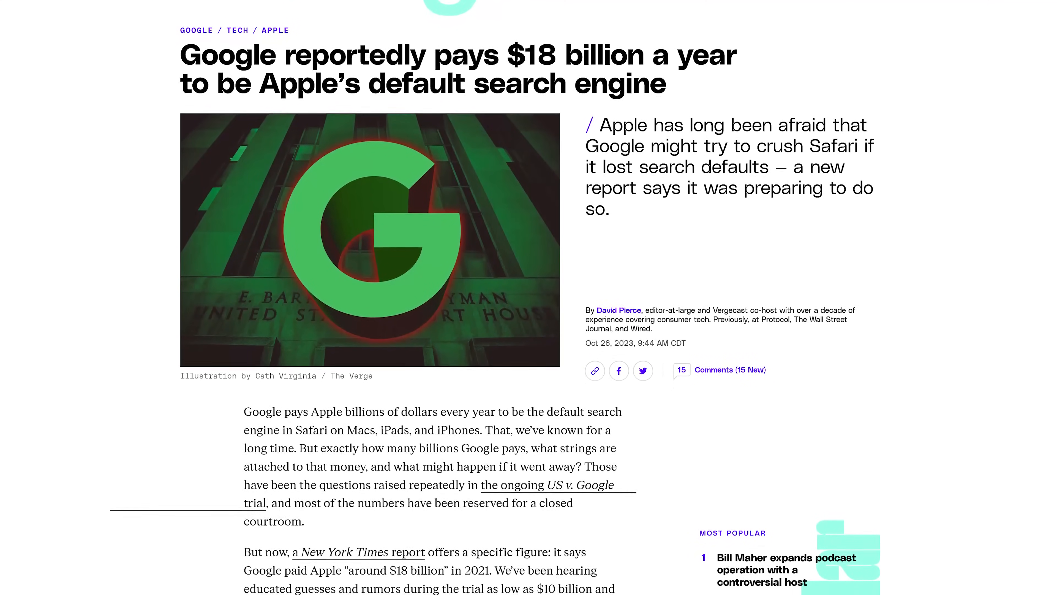
scroll(down, 3)
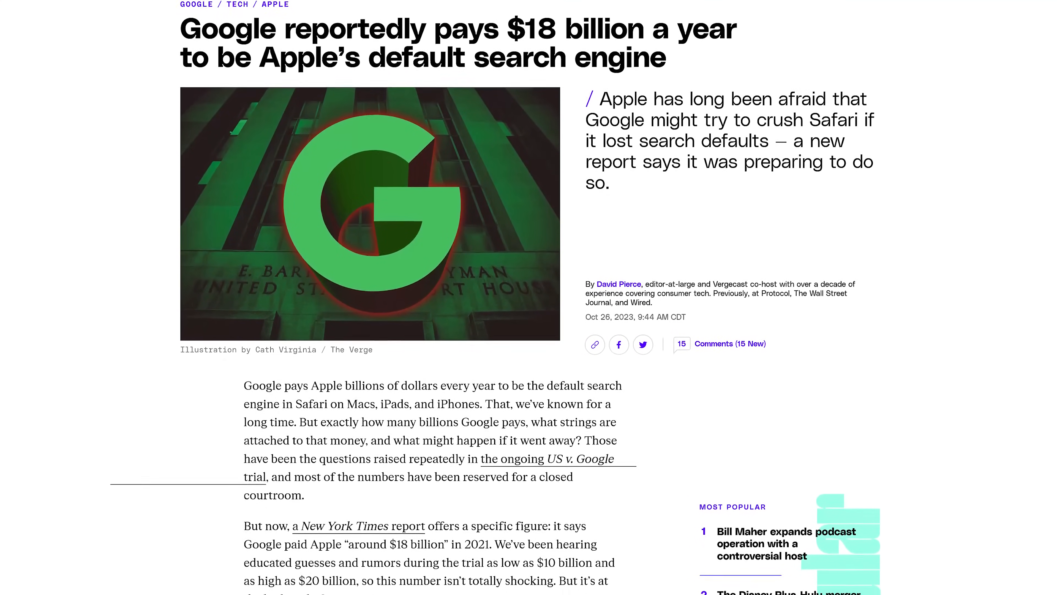
scroll(down, 3)
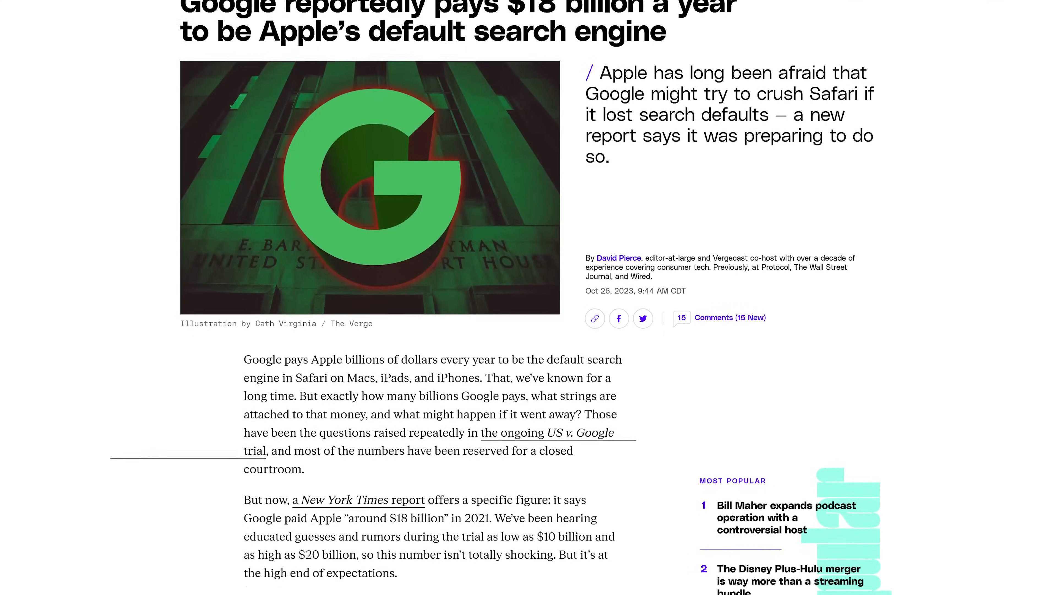
scroll(down, 3)
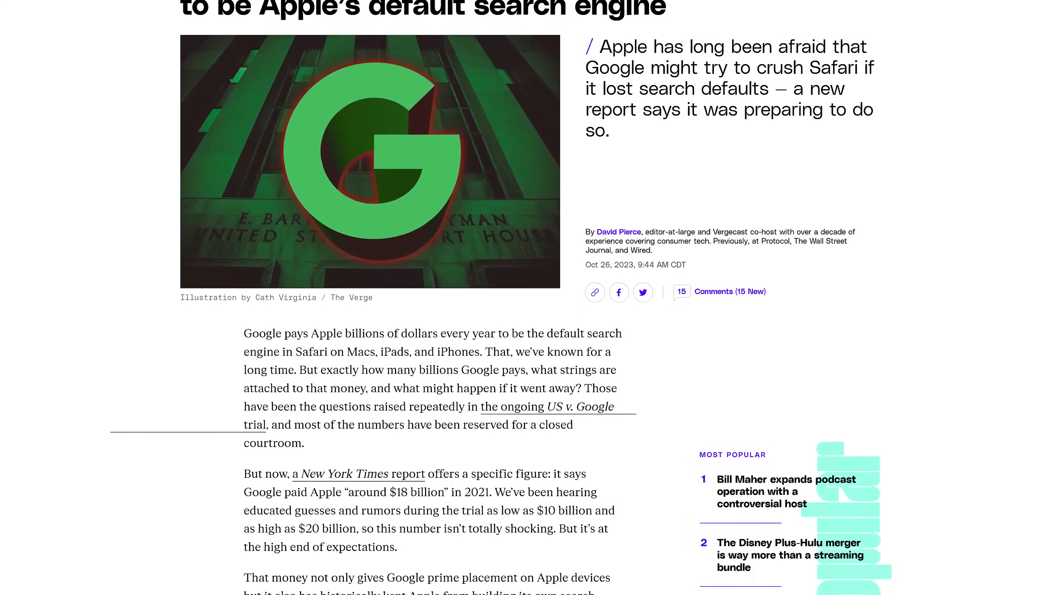
scroll(down, 3)
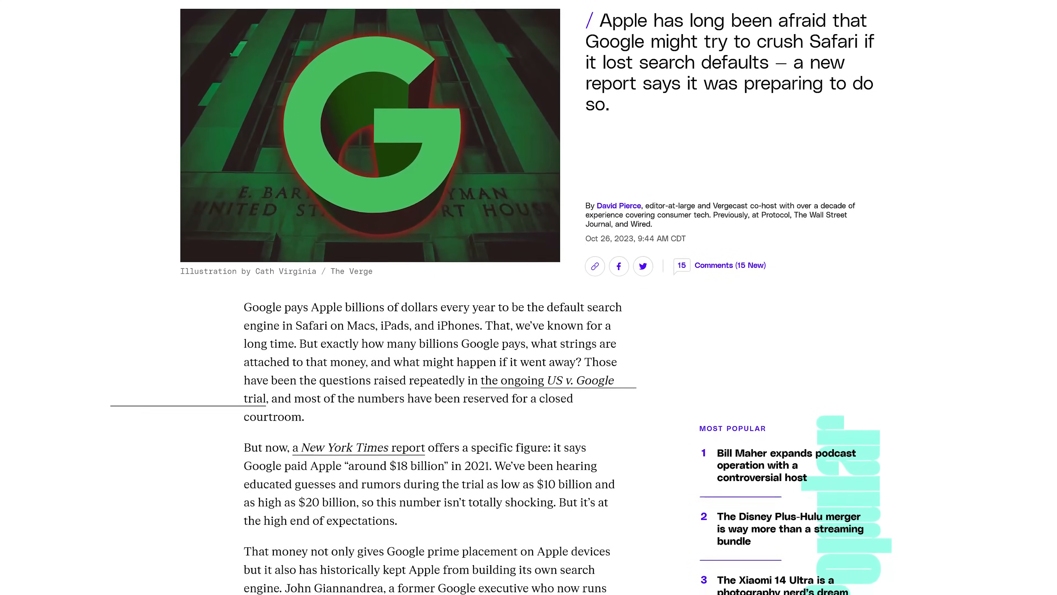
scroll(down, 3)
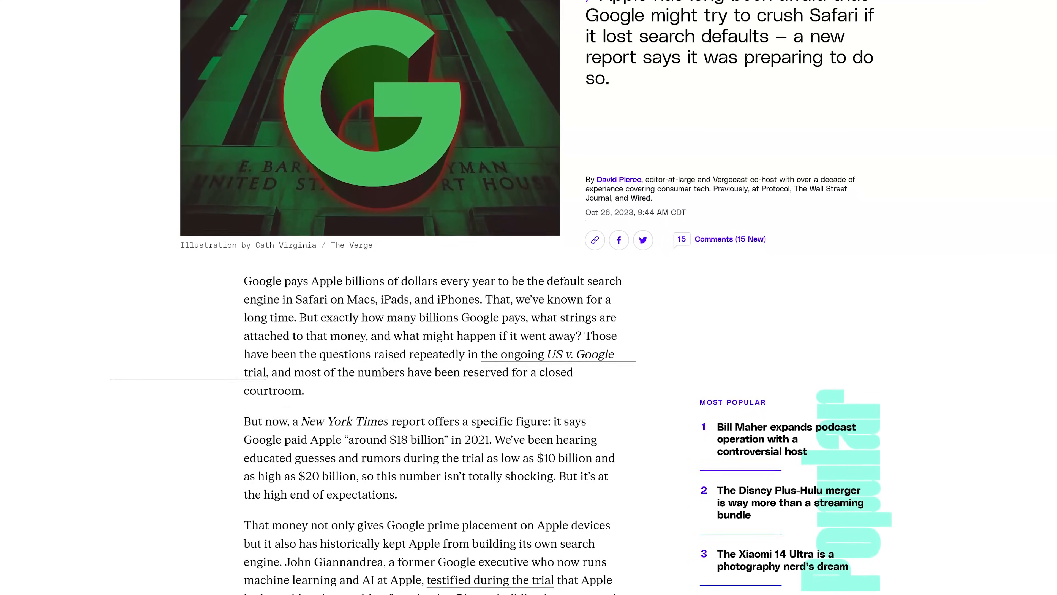
scroll(down, 3)
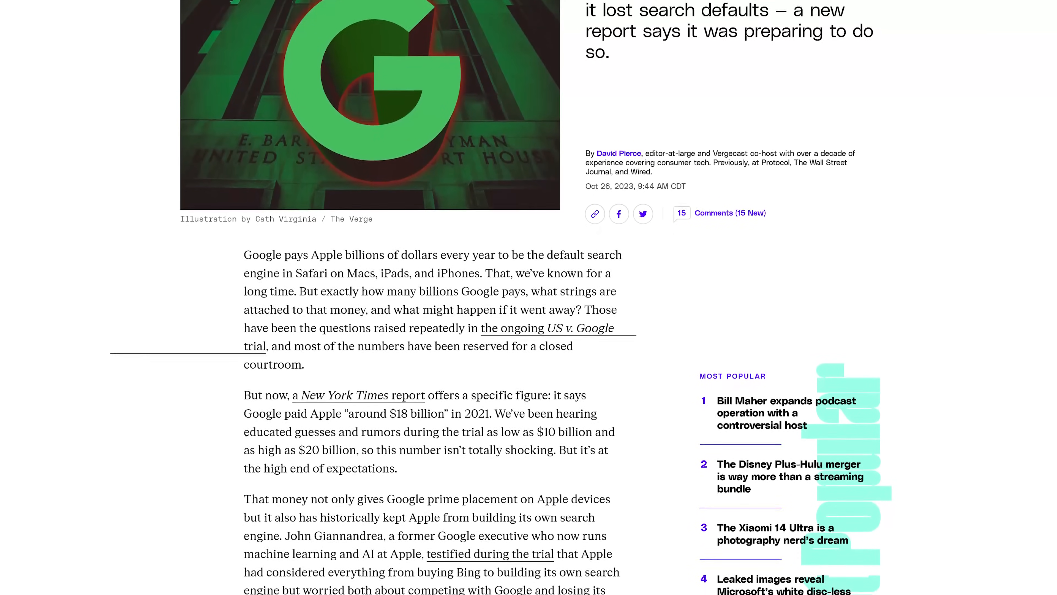
scroll(down, 3)
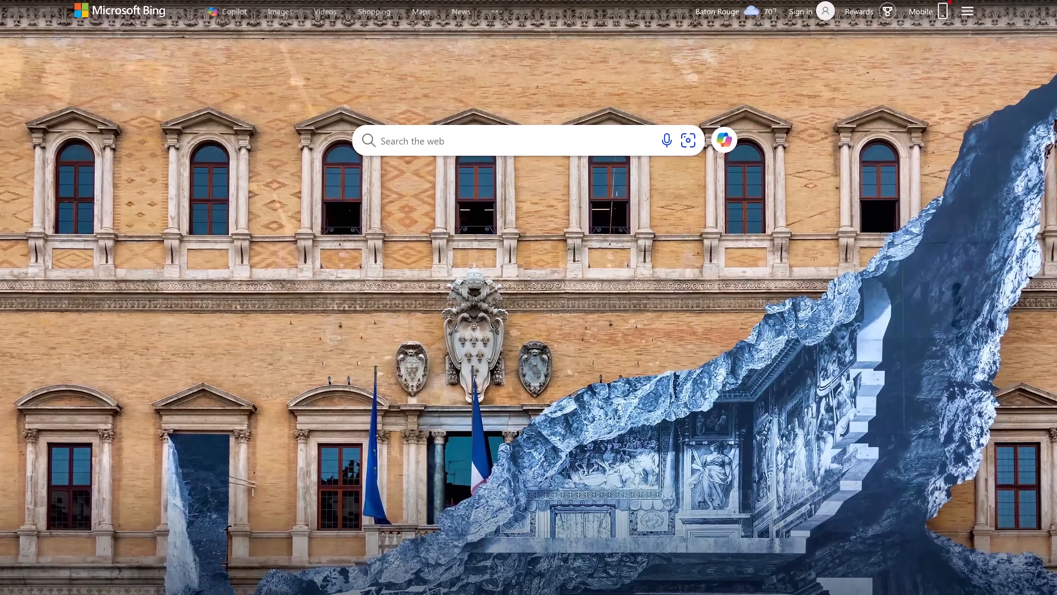
- Search Bing for 'dangers of a solar eclipse' and scroll through the solar eclipse results
text(dangers of a solar eclipse)
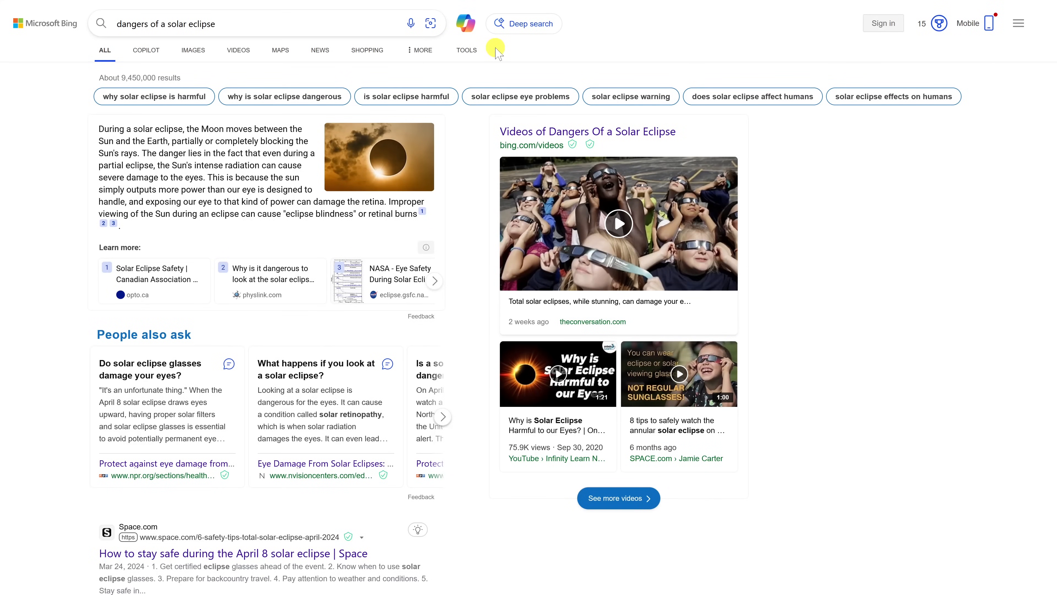
mouse_move(466, 23)
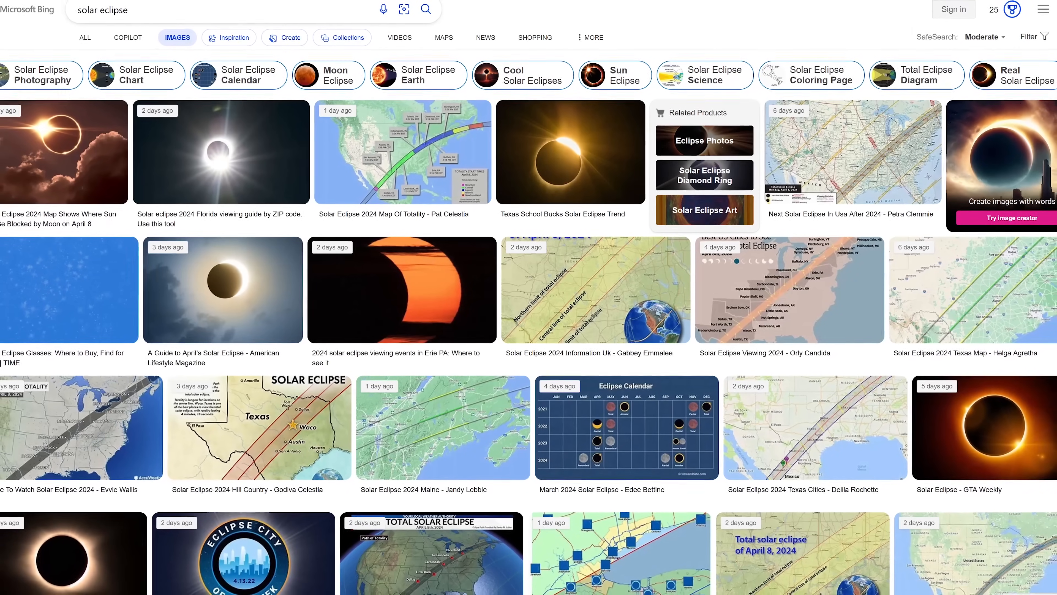
scroll(down, 3)
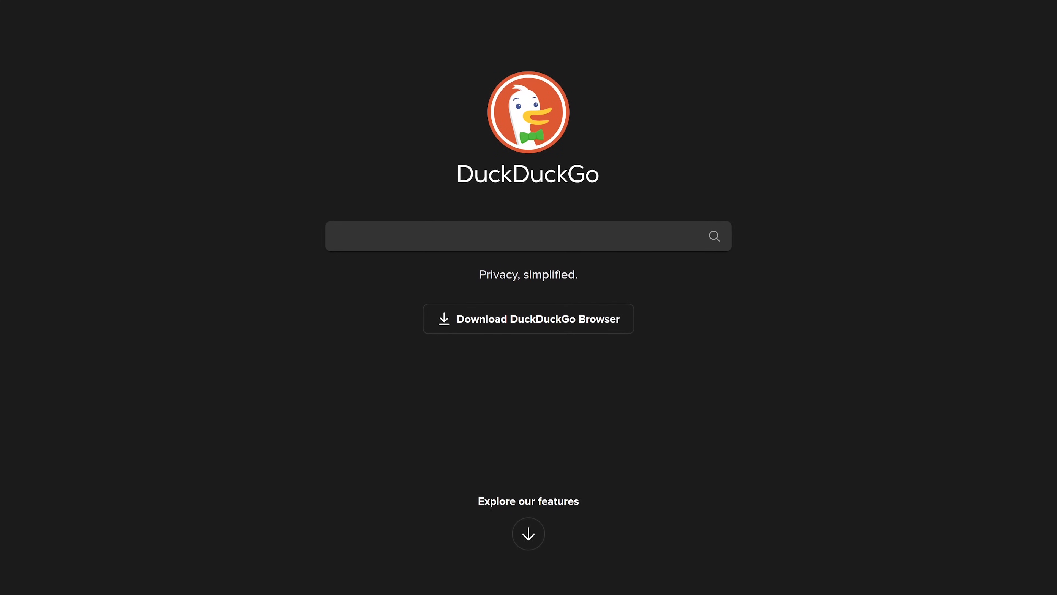
- Search DuckDuckGo for 'what is a vpn service' and scroll through results, related videos and searches
text(what is a vpn service)
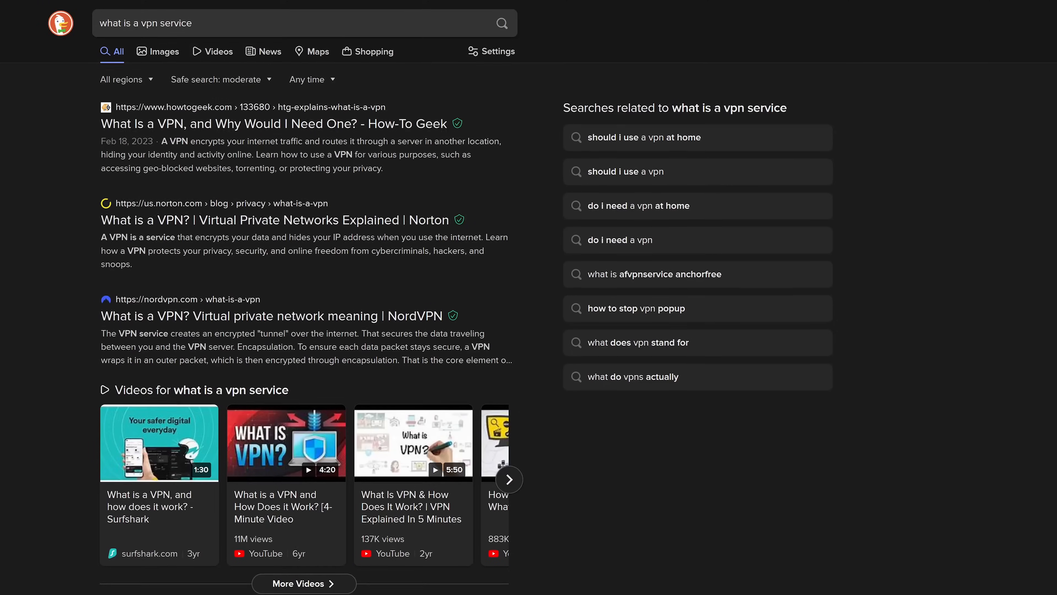
scroll(down, 3)
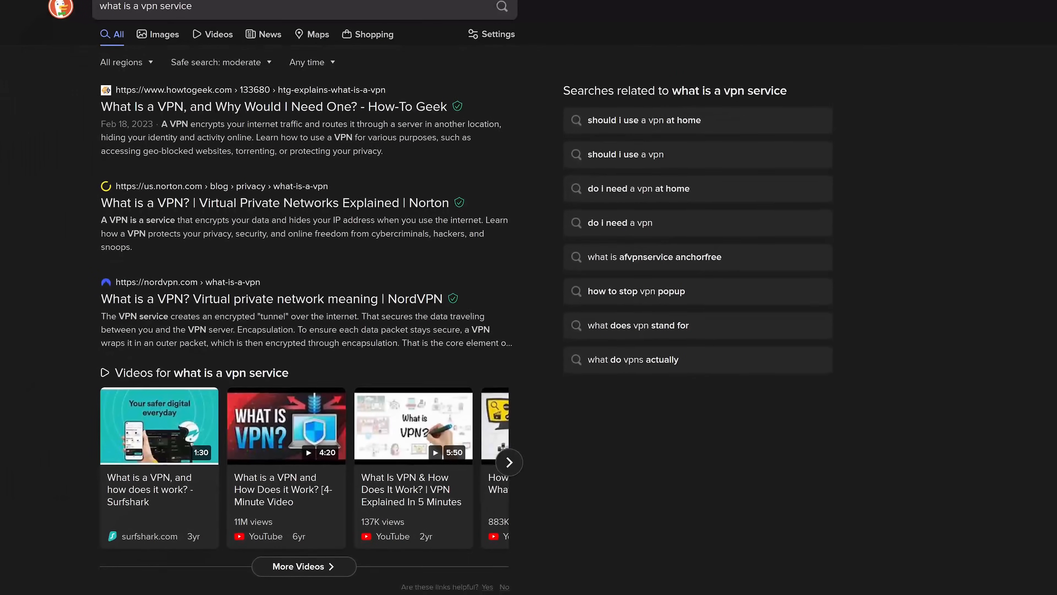
scroll(down, 3)
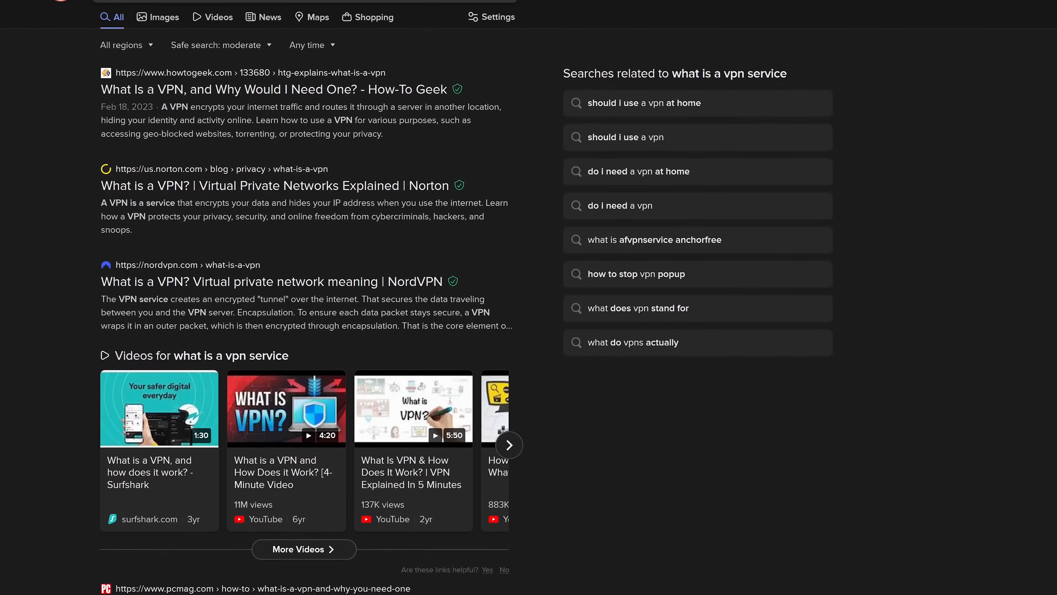
scroll(down, 3)
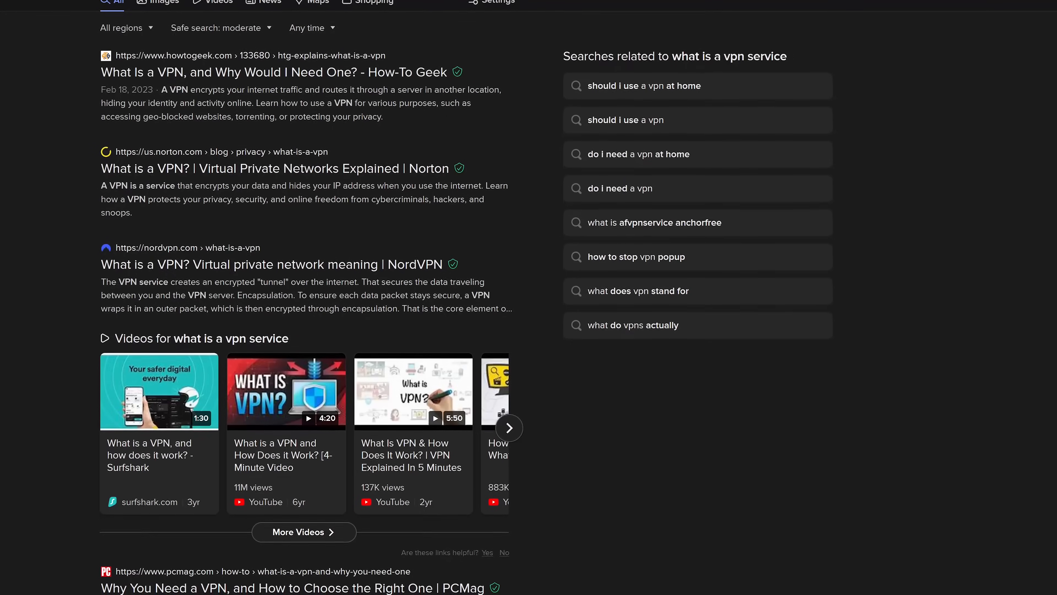
scroll(down, 3)
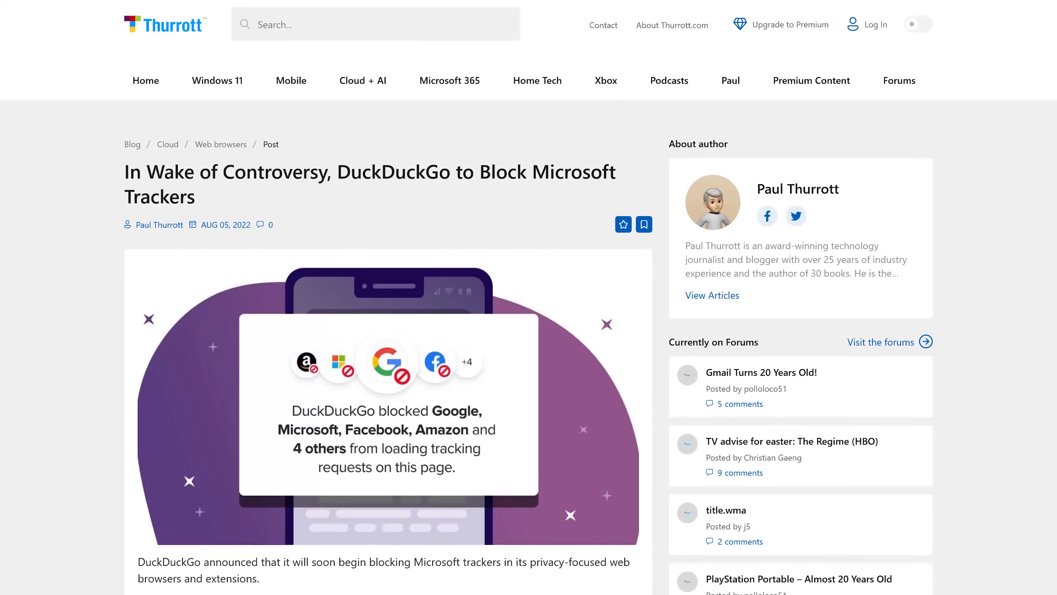
scroll(down, 3)
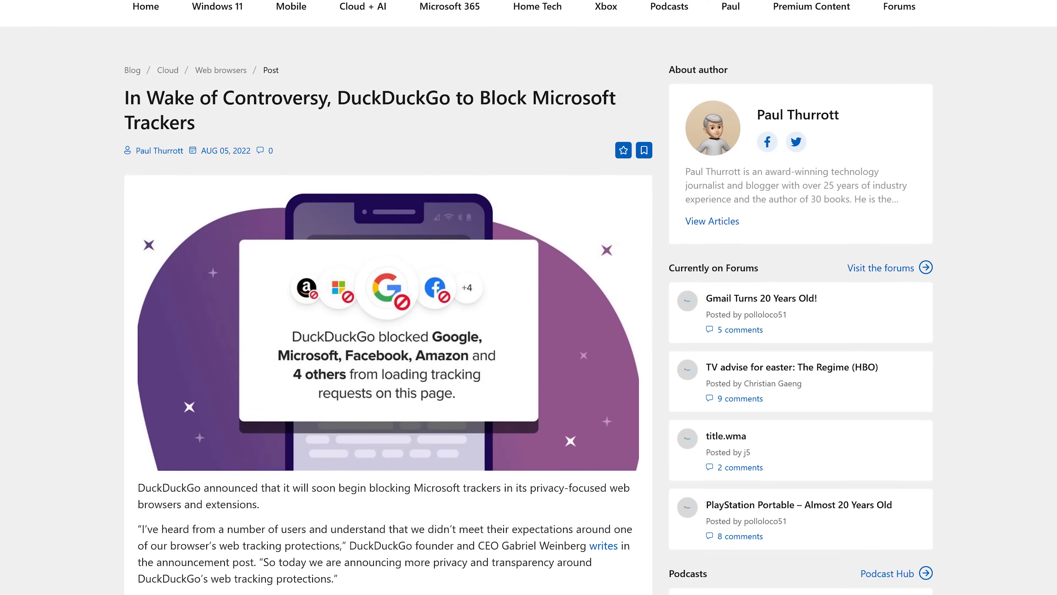
scroll(down, 3)
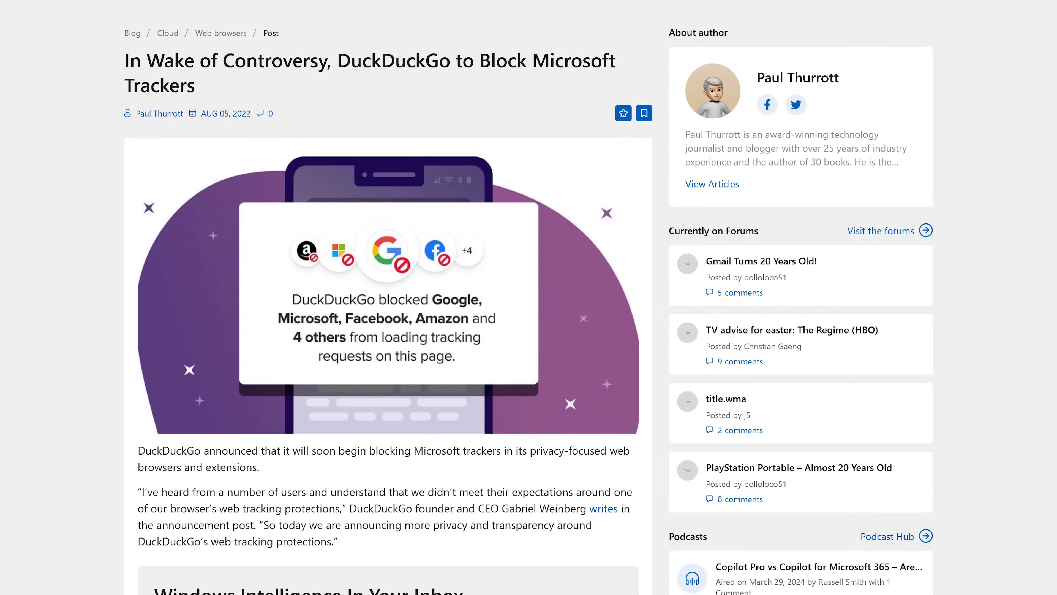
scroll(down, 3)
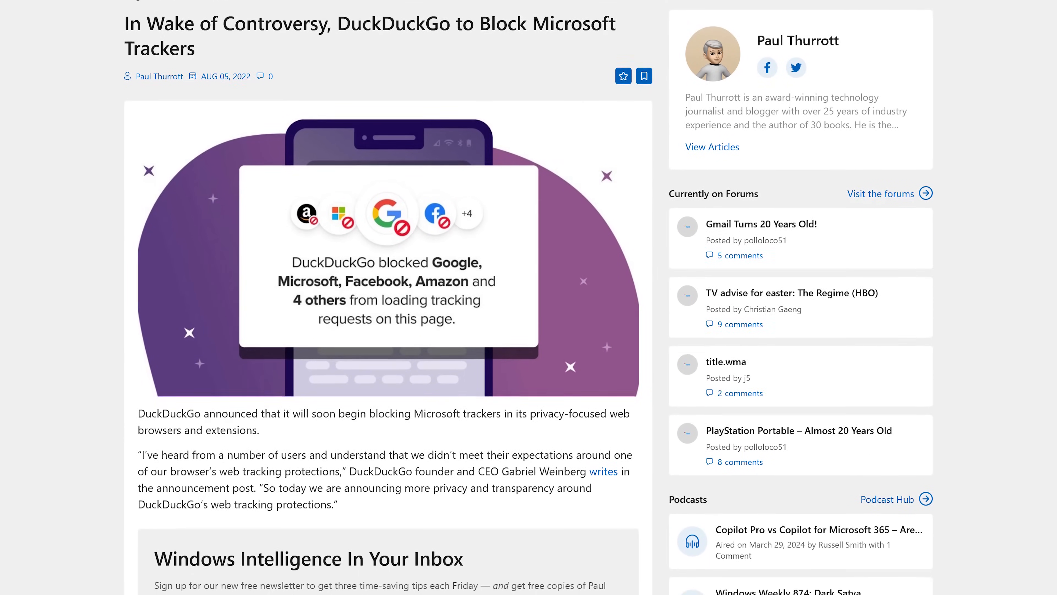
scroll(down, 3)
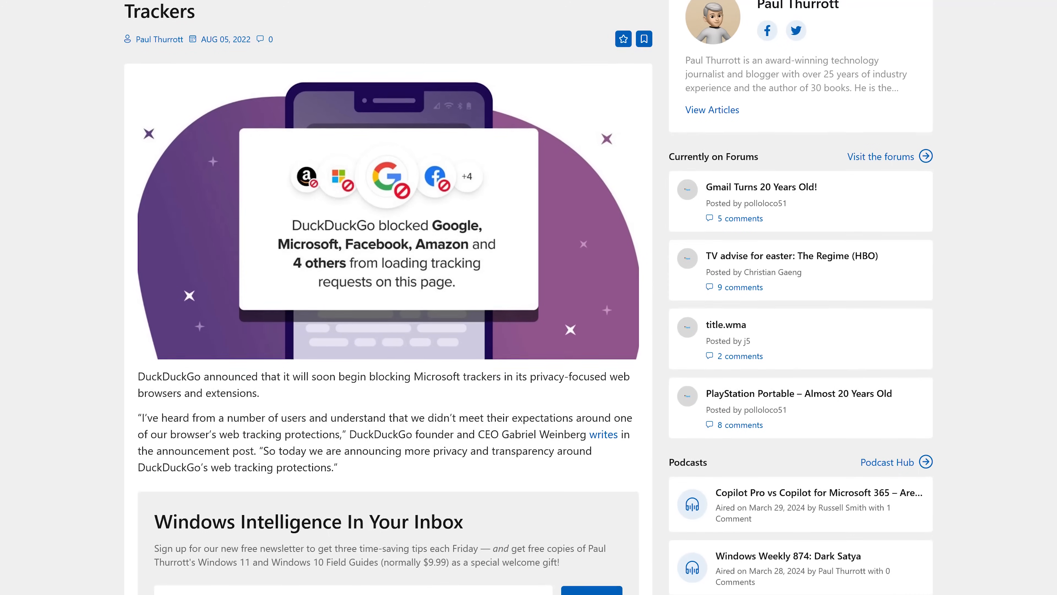
scroll(down, 3)
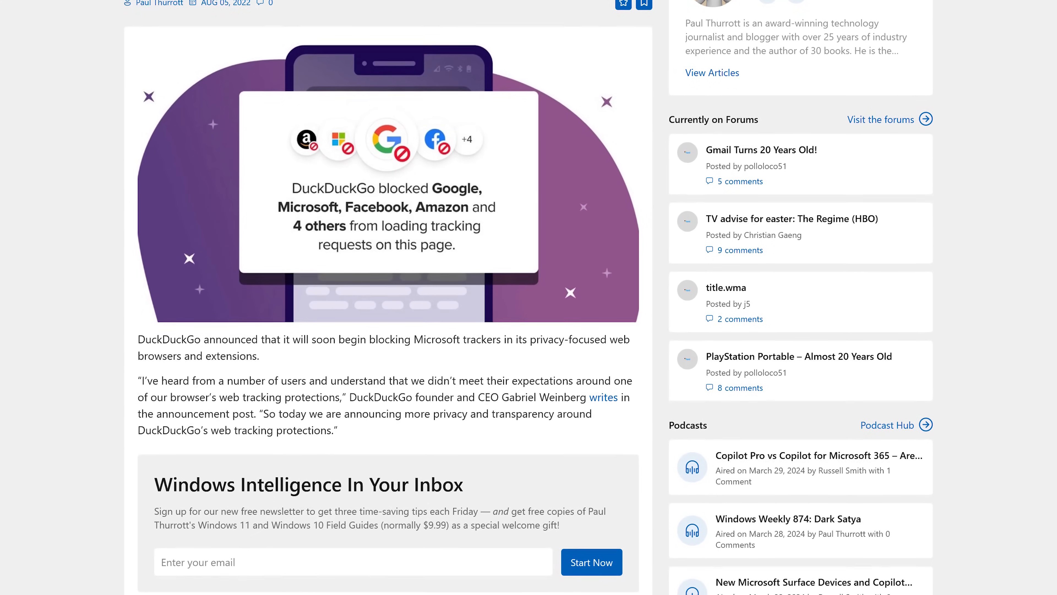
scroll(down, 3)
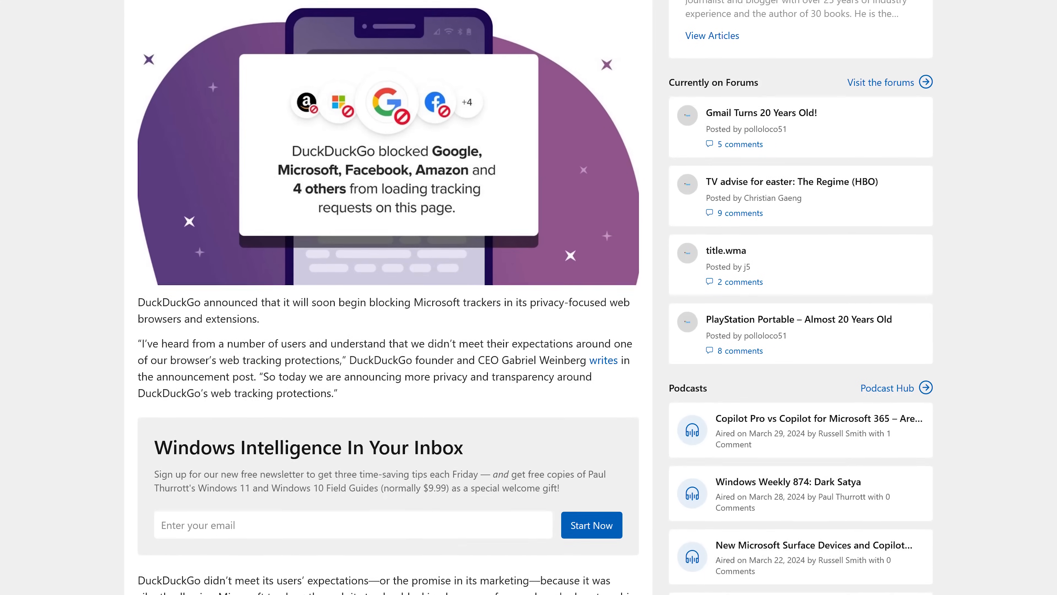
scroll(down, 3)
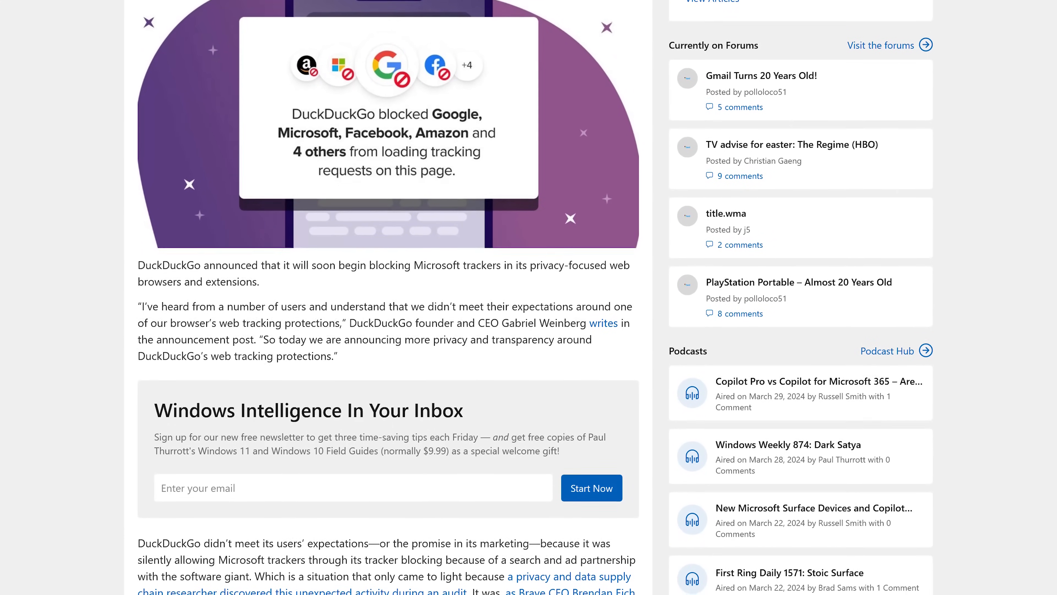
scroll(down, 3)
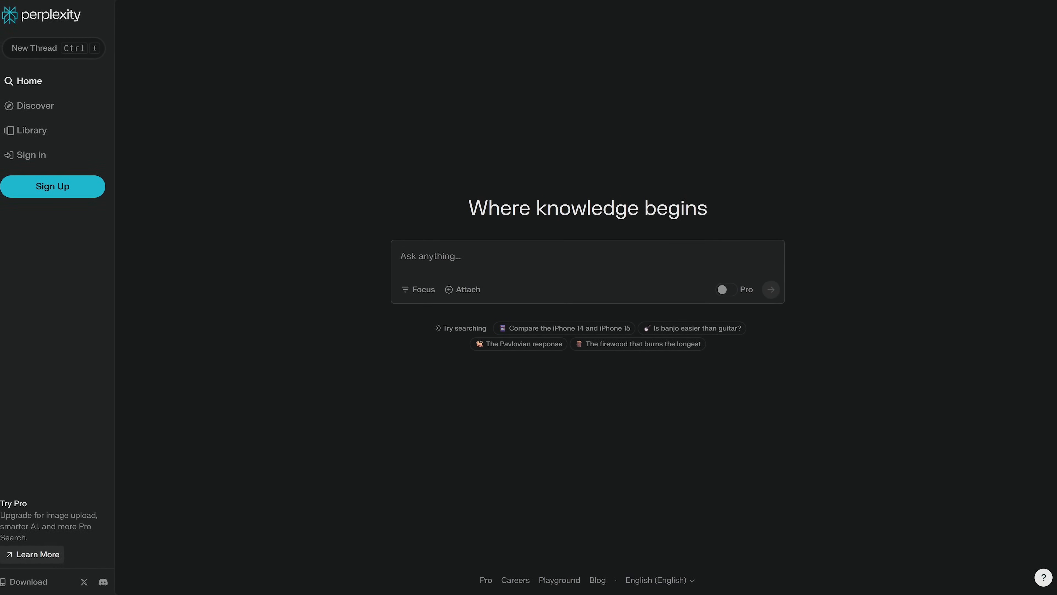
- Ask Perplexity 'best hotels in New Orleans based on reviews' and read the answer
text(be)
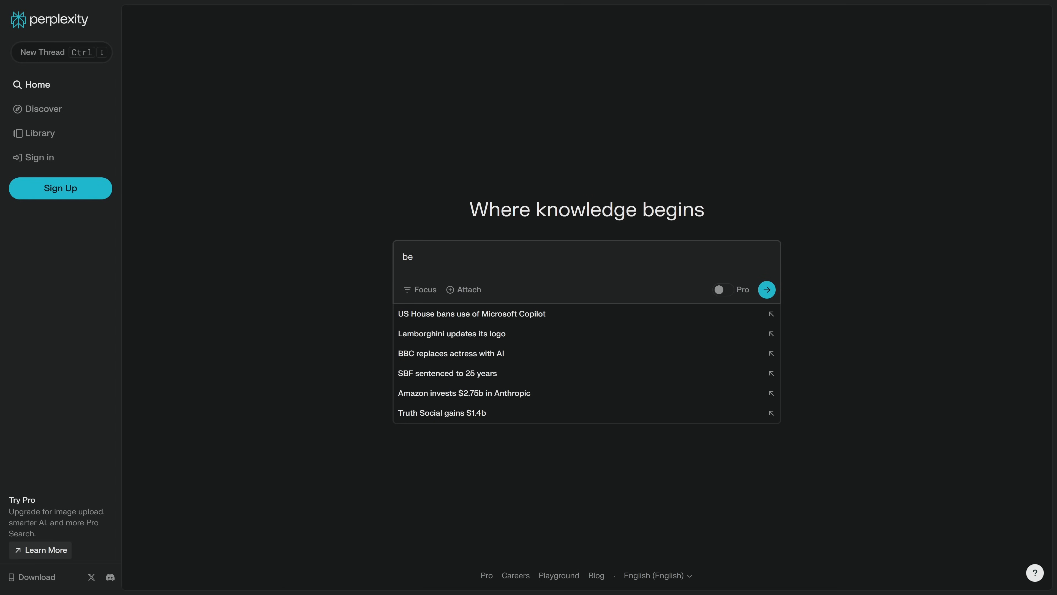
text(best hotels in New)
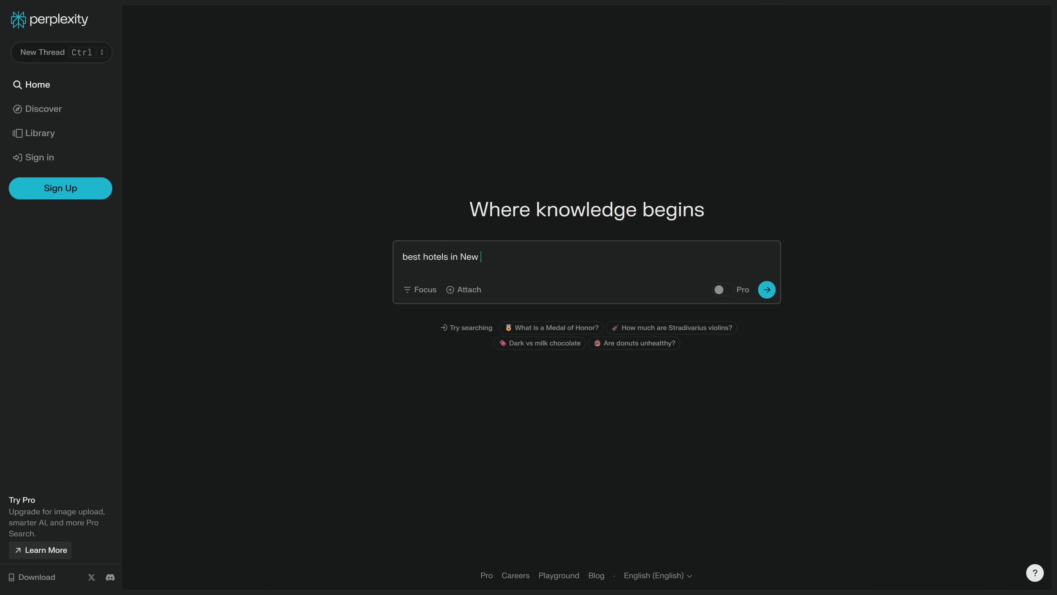
text(Orleans based on reviews)
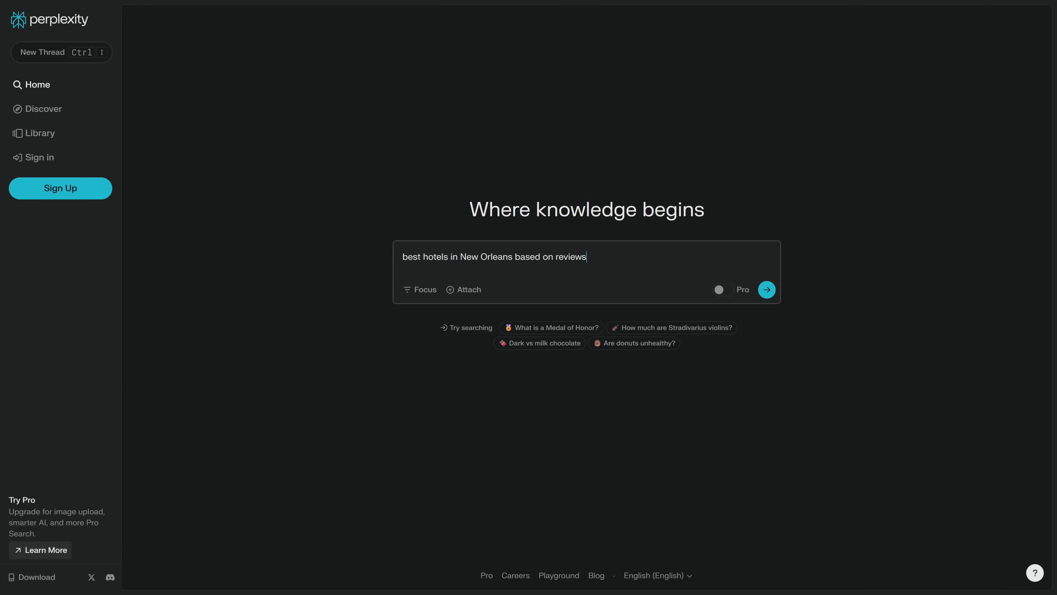
click(767, 289)
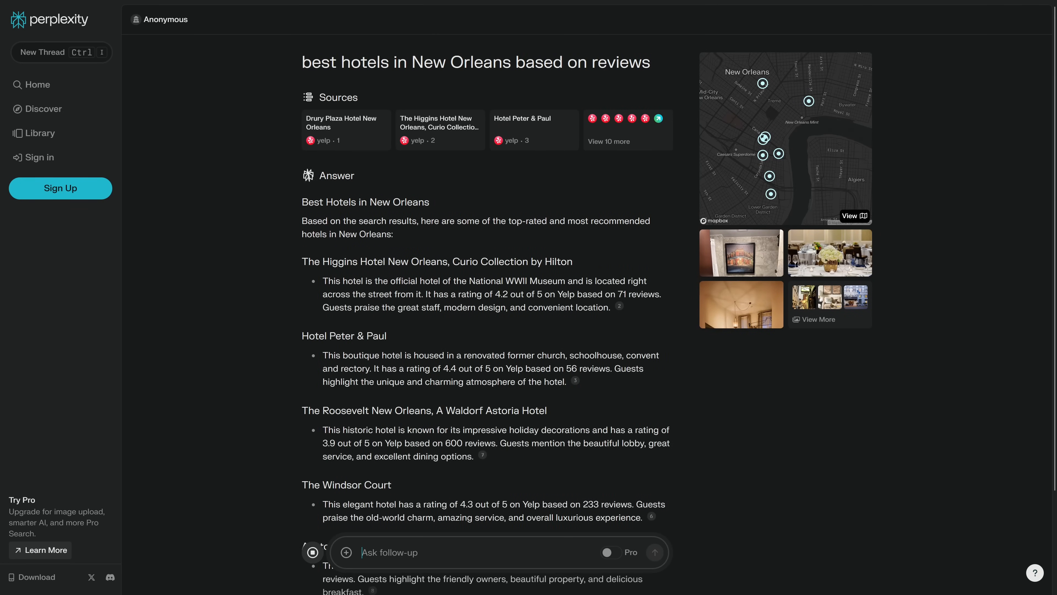
scroll(down, 3)
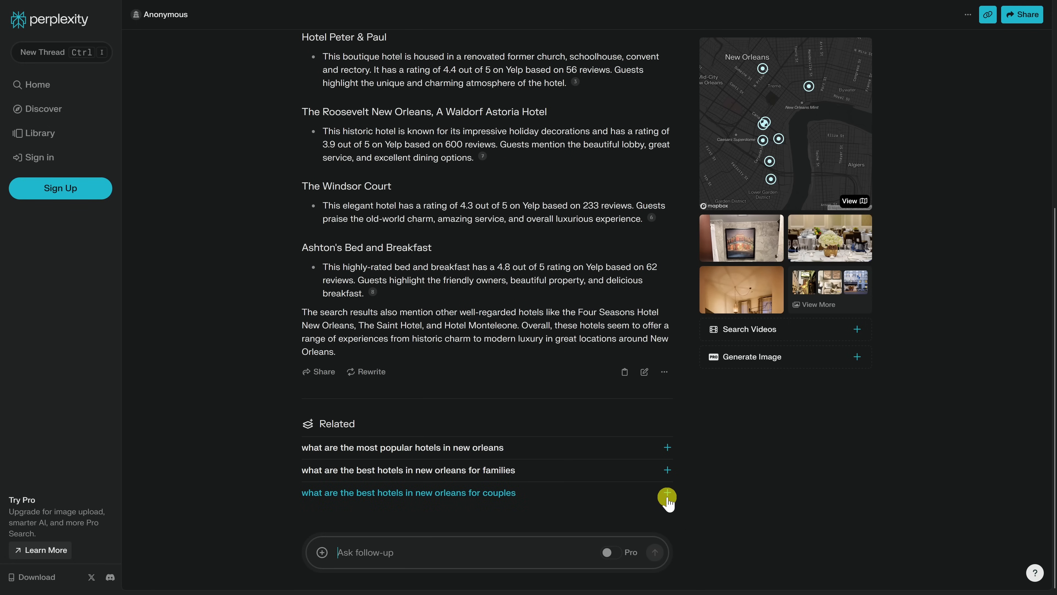
- Follow up with the related question about the best New Orleans hotels for couples
click(667, 499)
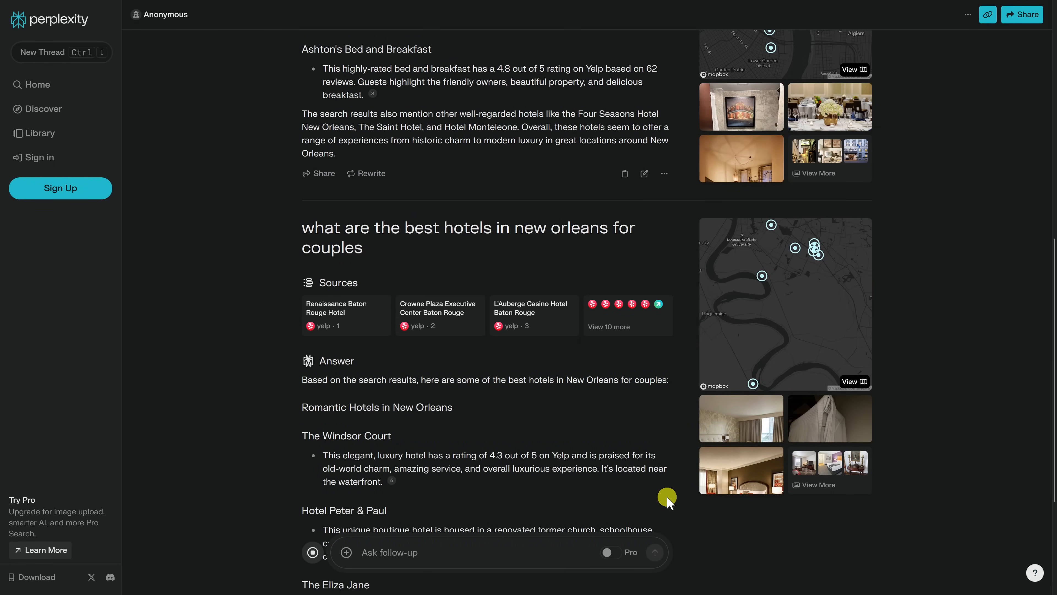
scroll(down, 3)
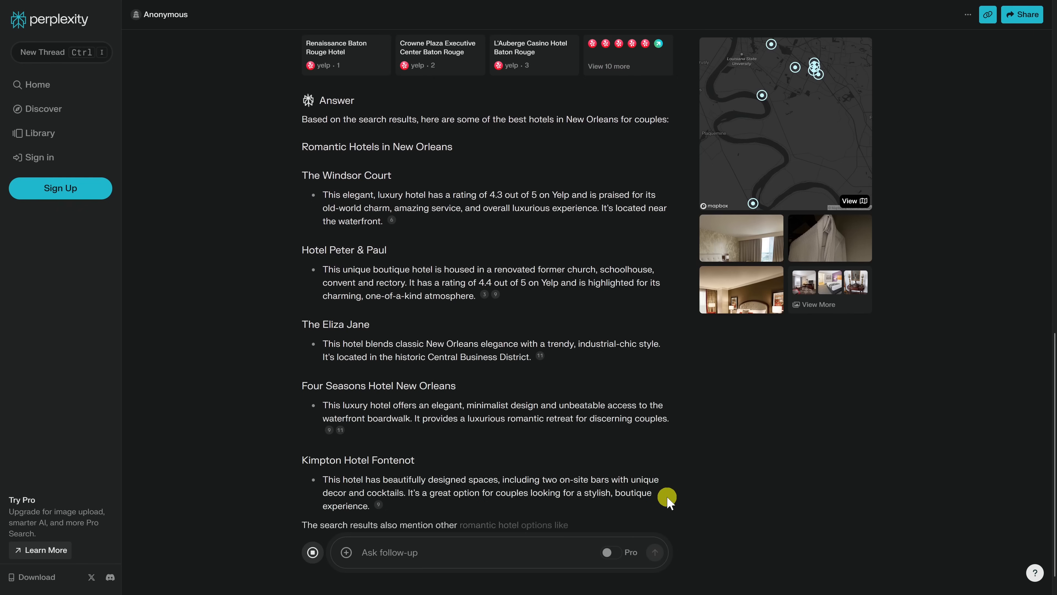
scroll(down, 3)
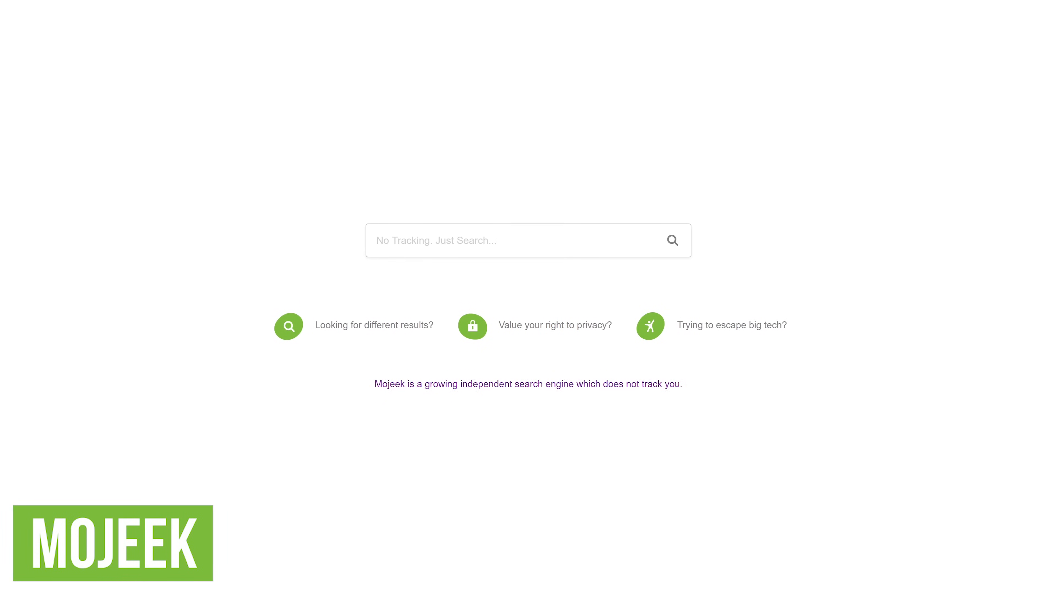
scroll(down, 3)
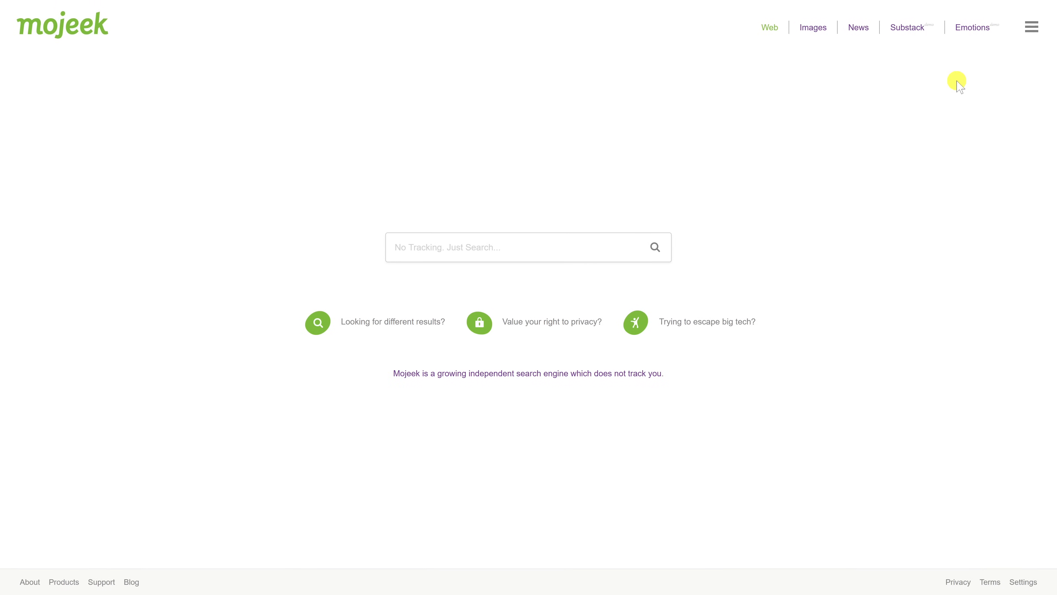
mouse_move(973, 28)
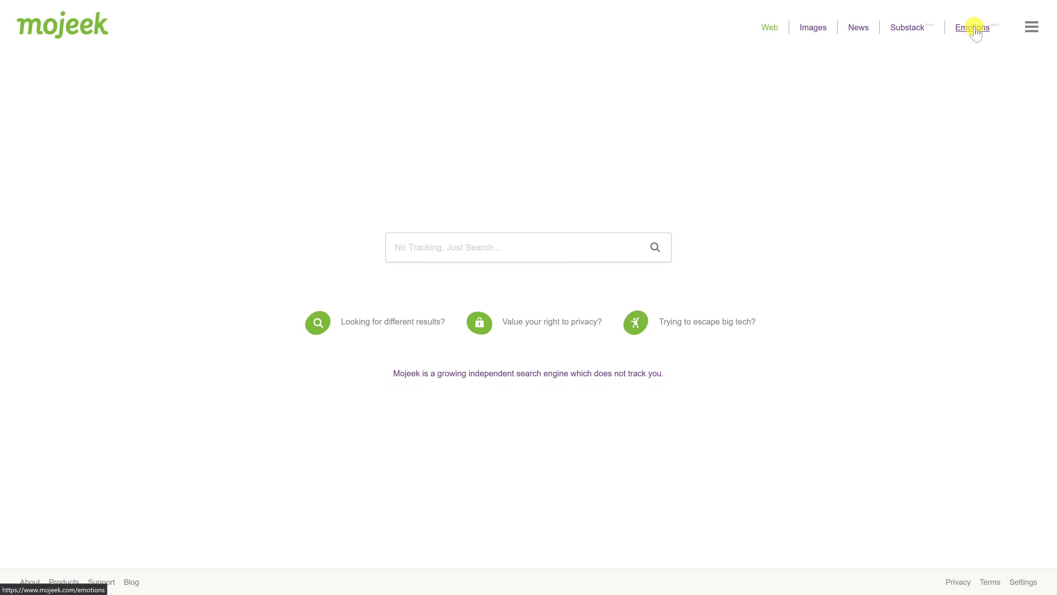
- Search Mojeek's Emotions page for 'monkeys' under the happy emotion
click(971, 28)
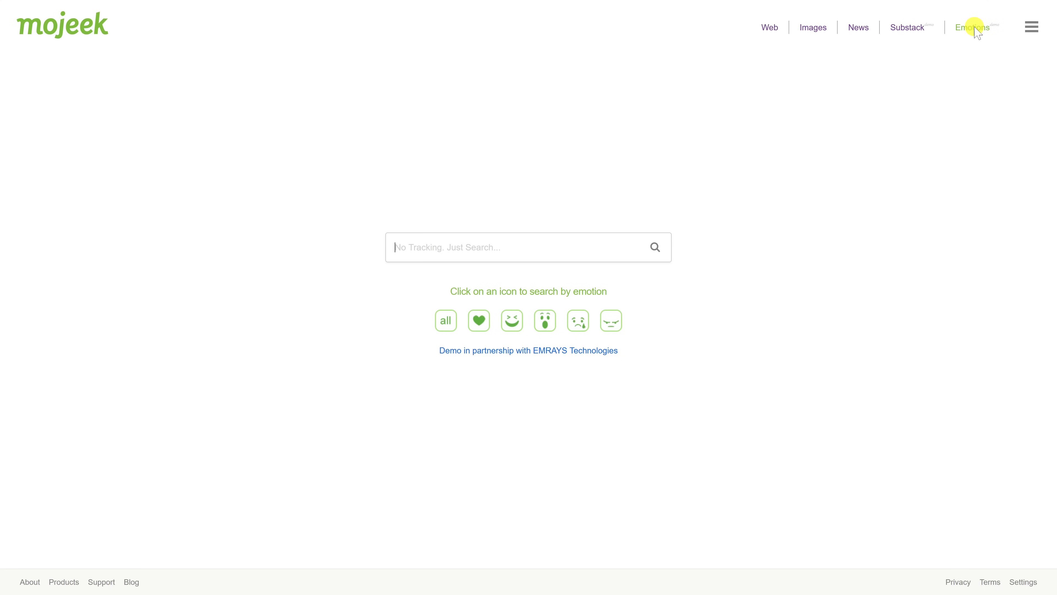
text(monkeys)
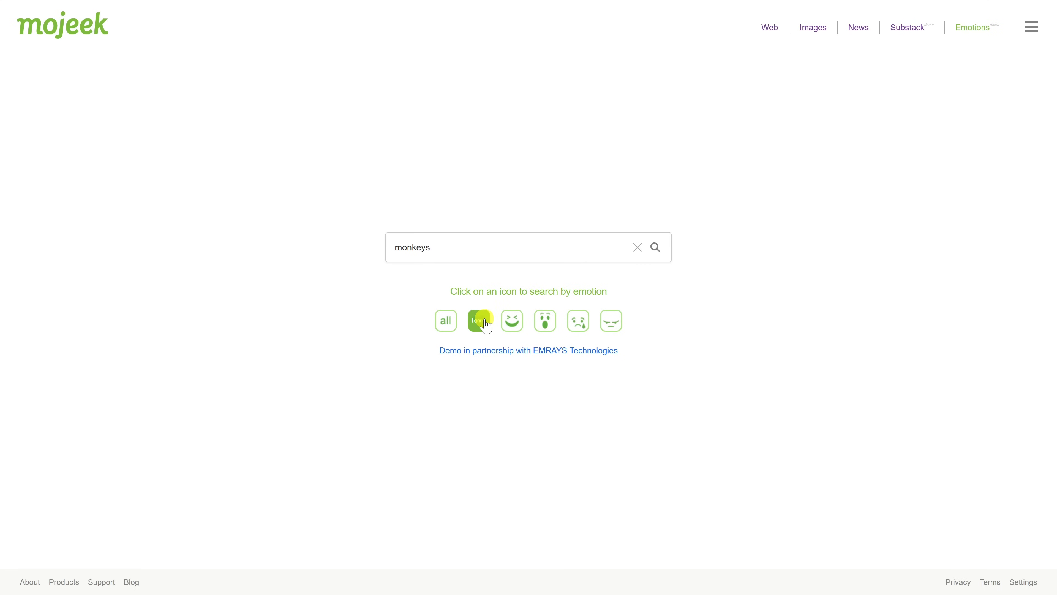
mouse_move(610, 321)
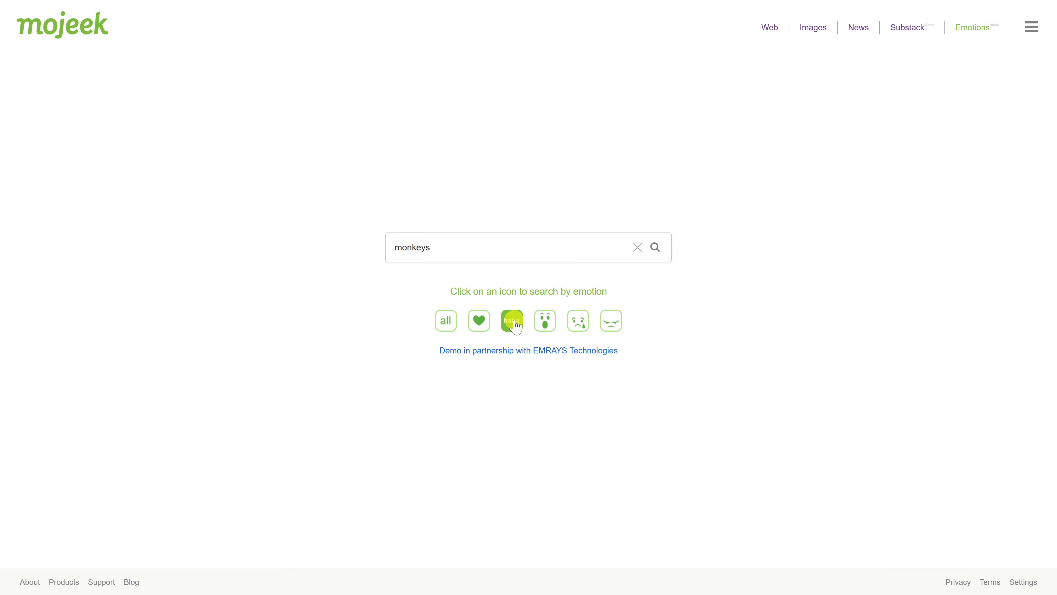
click(511, 320)
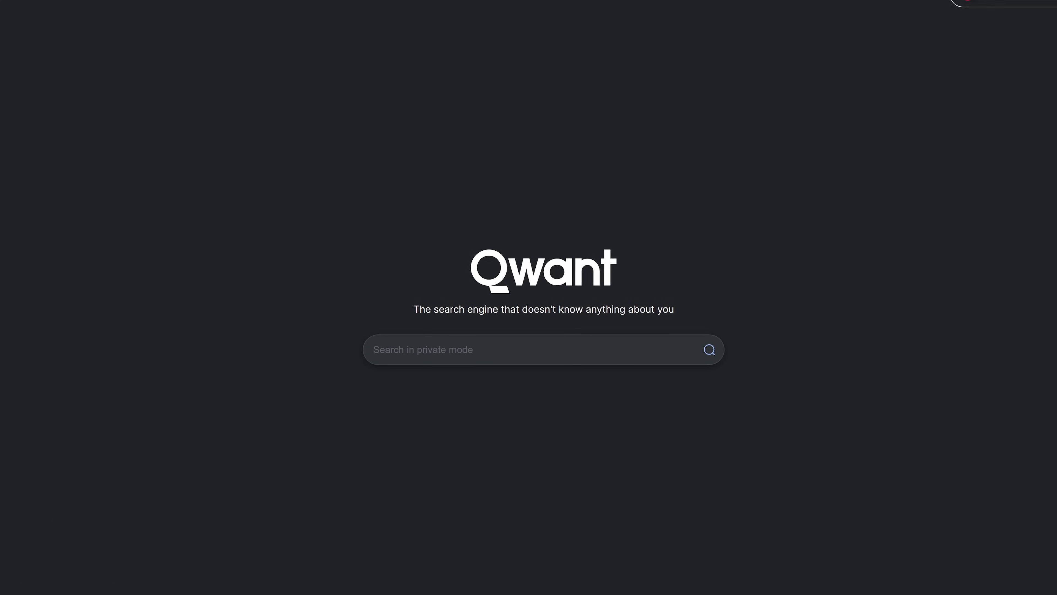
- Search Qwant for 'What foods cause the worst smelling gas' and scroll through the results
text(What foods cause the worst smelling gas)
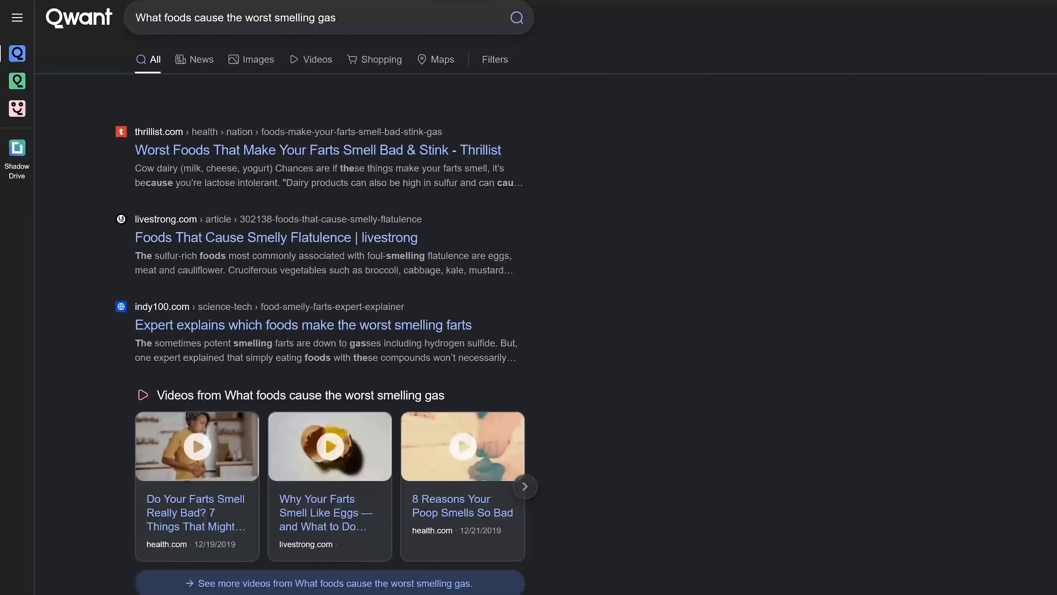
scroll(down, 3)
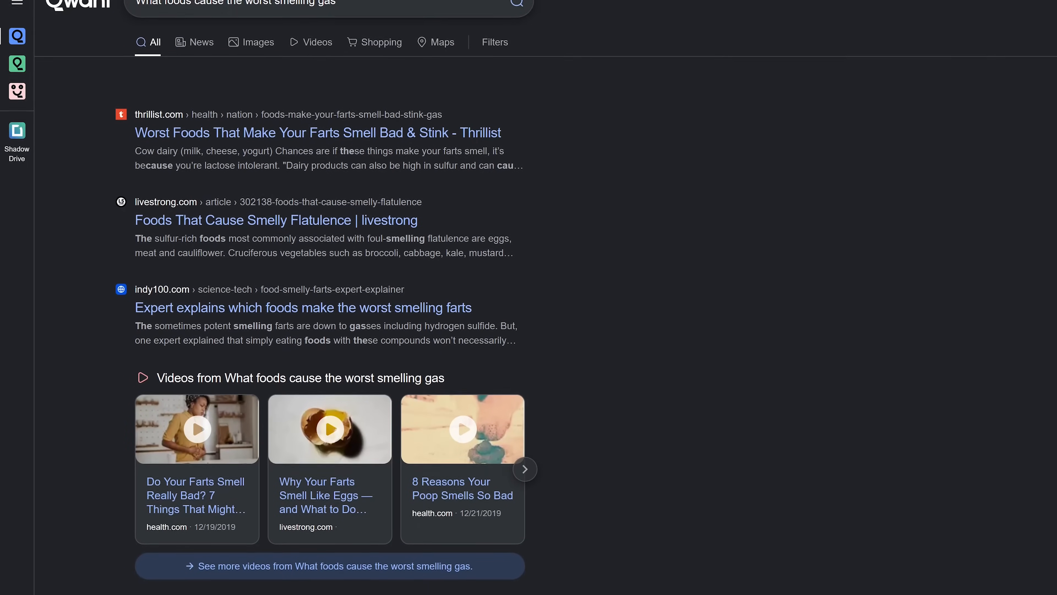
scroll(down, 3)
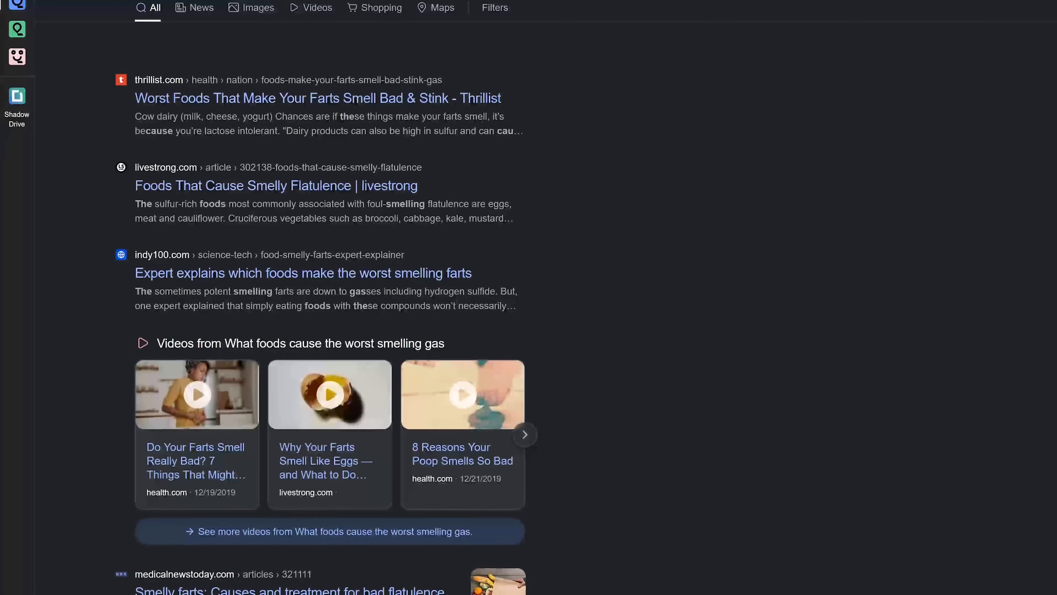
scroll(down, 3)
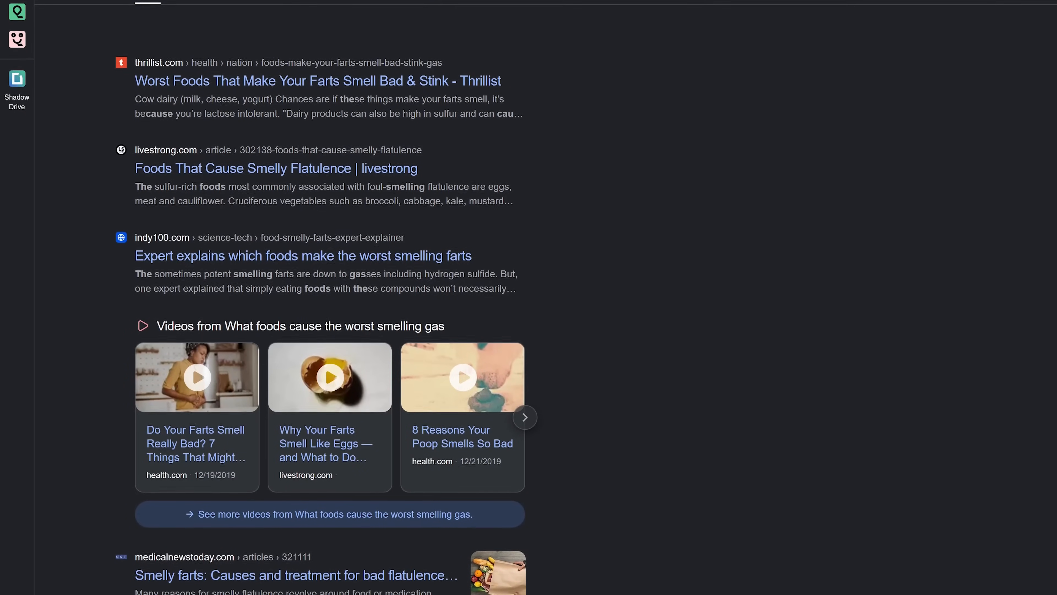
scroll(down, 3)
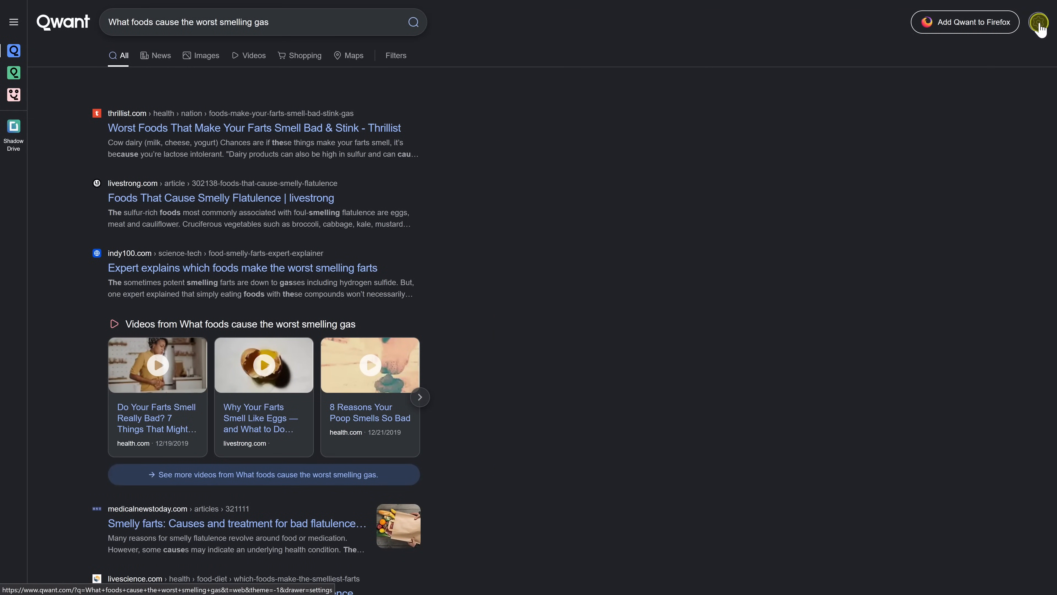
- Switch Qwant's appearance to Light in the site settings
click(1040, 22)
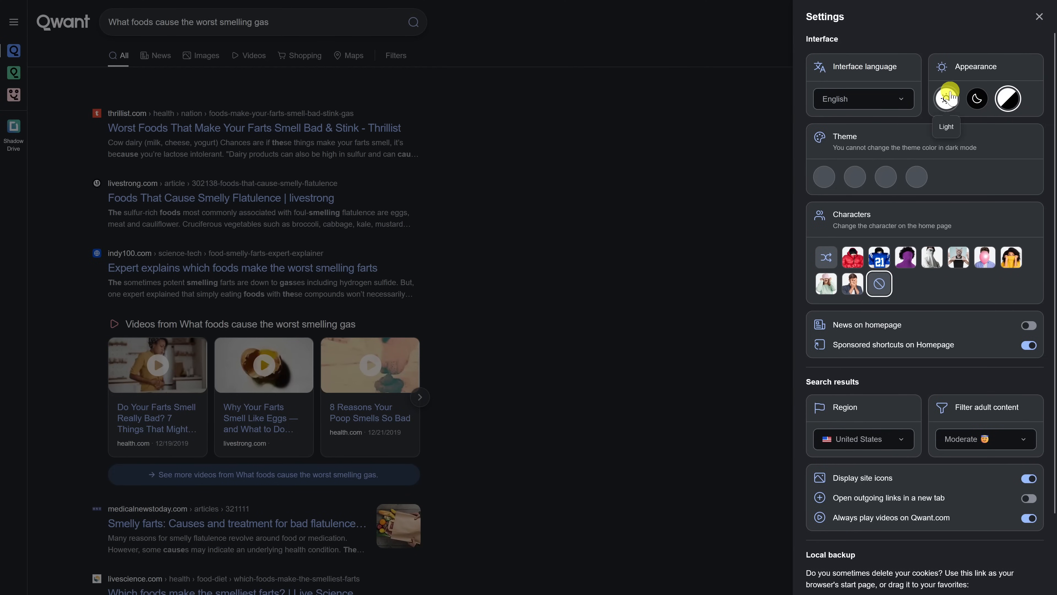
click(977, 99)
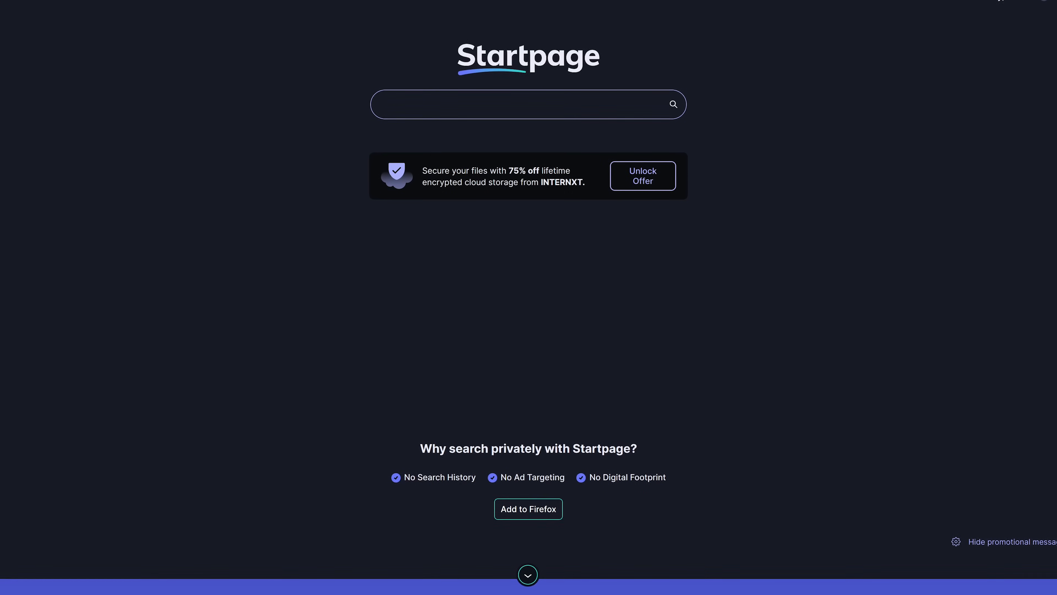
- Search Startpage for 'baby pineapples', scroll the results, and view the first one in Anonymous View
text(baby pineapples)
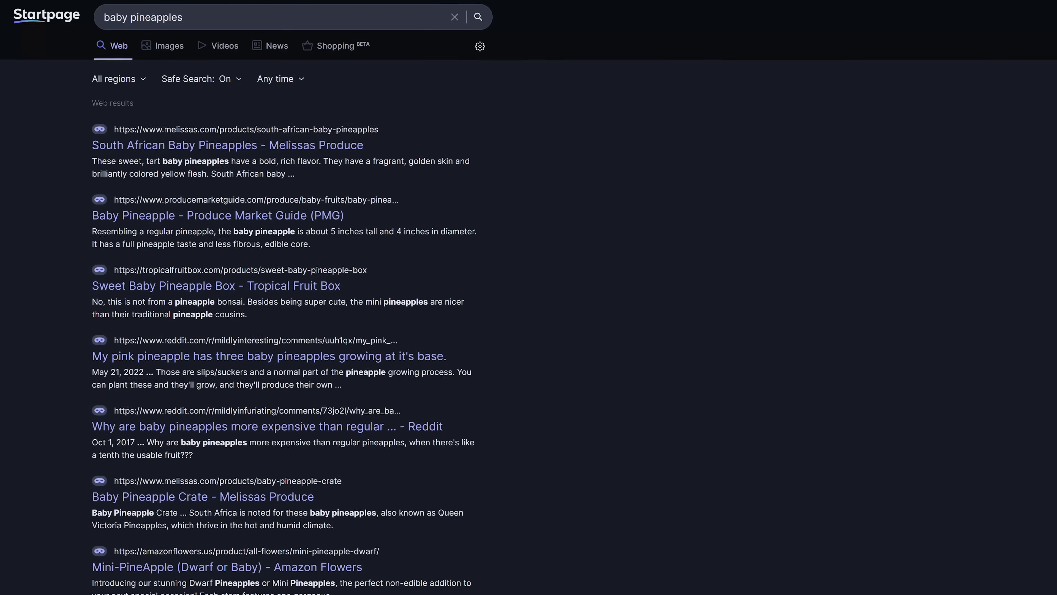
scroll(down, 3)
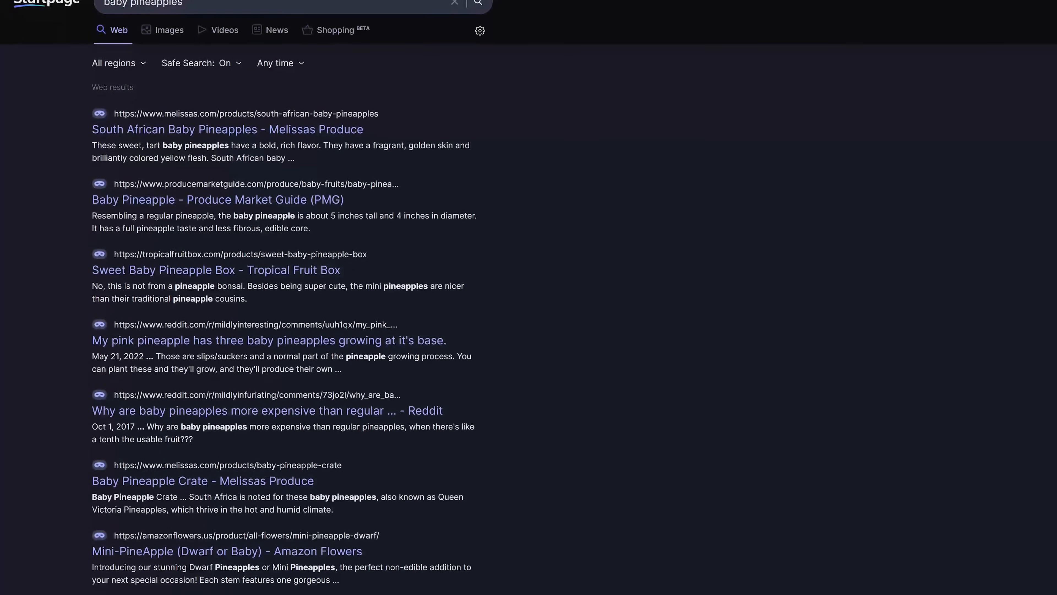
scroll(down, 3)
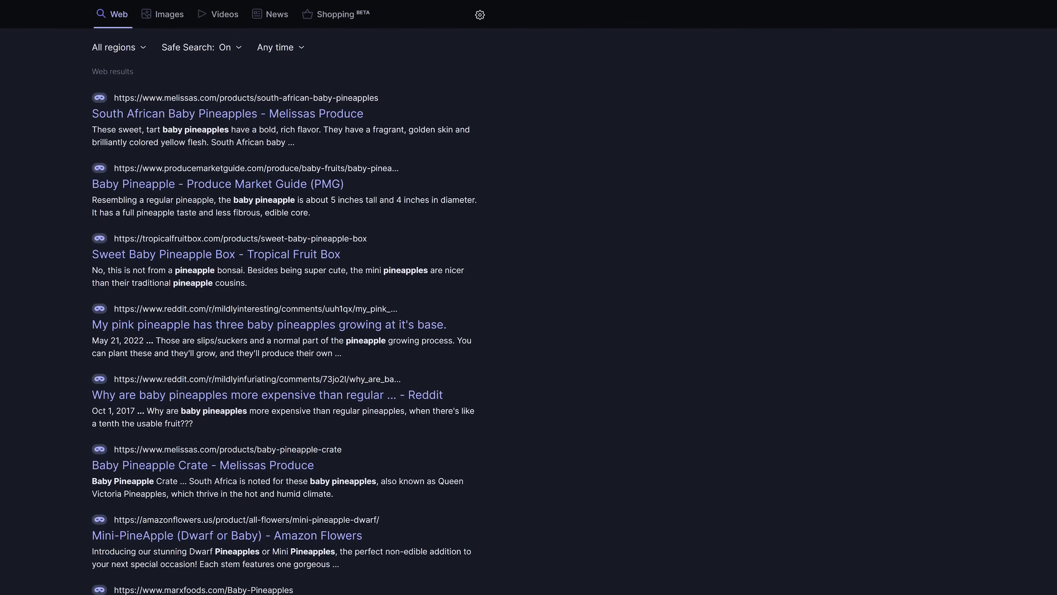
scroll(down, 3)
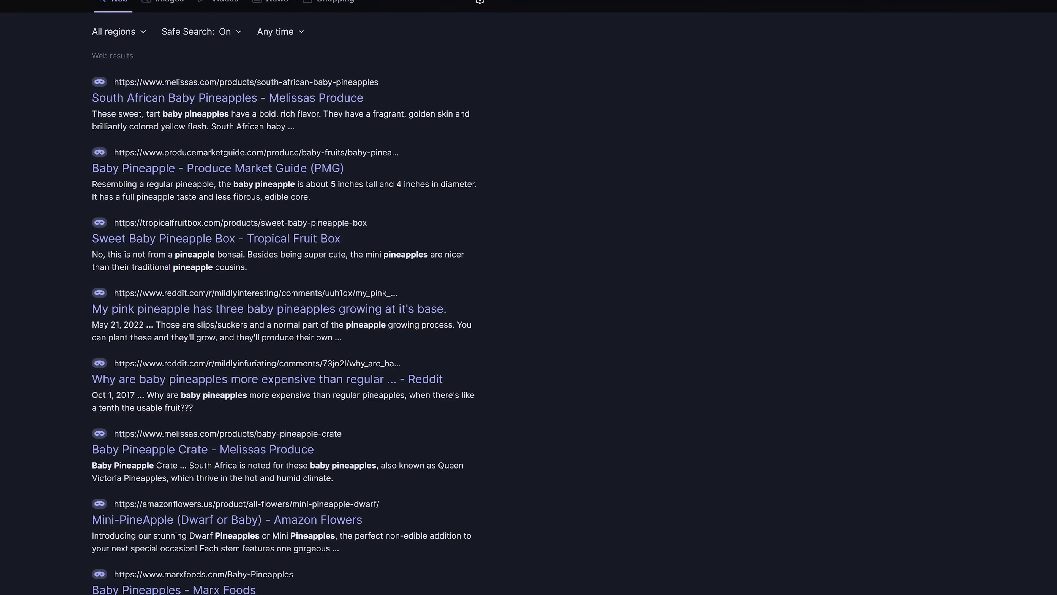
scroll(down, 3)
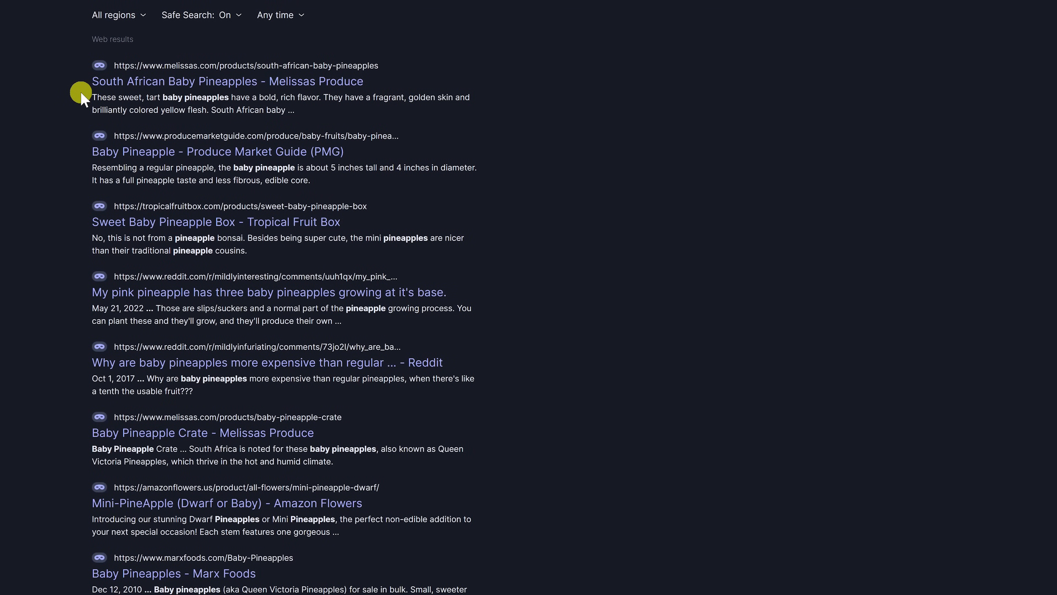
mouse_move(99, 66)
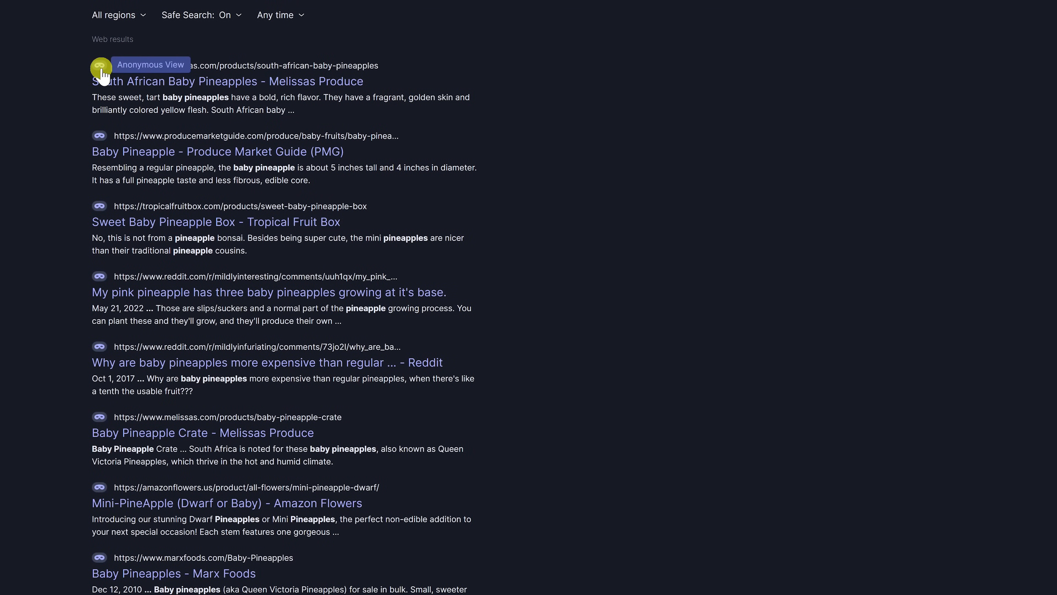
click(100, 65)
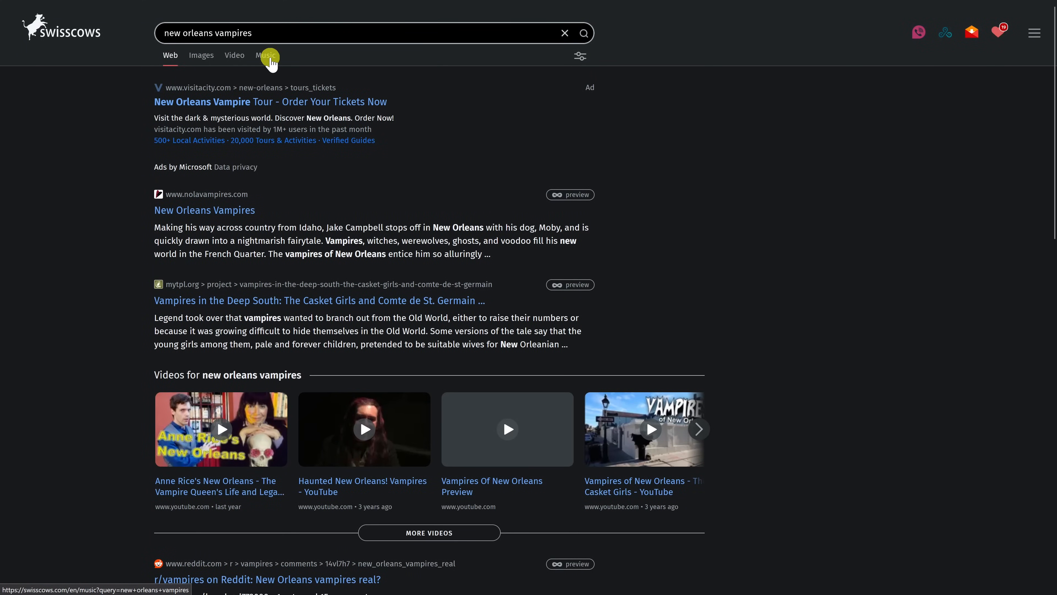
- Show Swisscows music results for 'new orleans vampires'
click(267, 55)
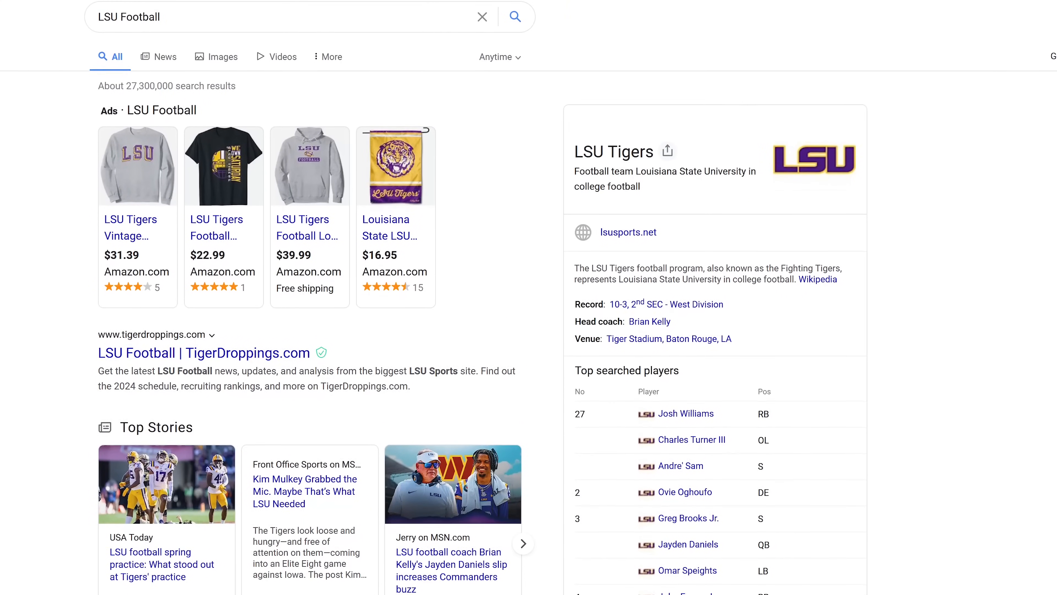
- Scroll Yahoo's 'LSU Football' results past product ads, Top Stories and the LSU Tigers panel
scroll(down, 3)
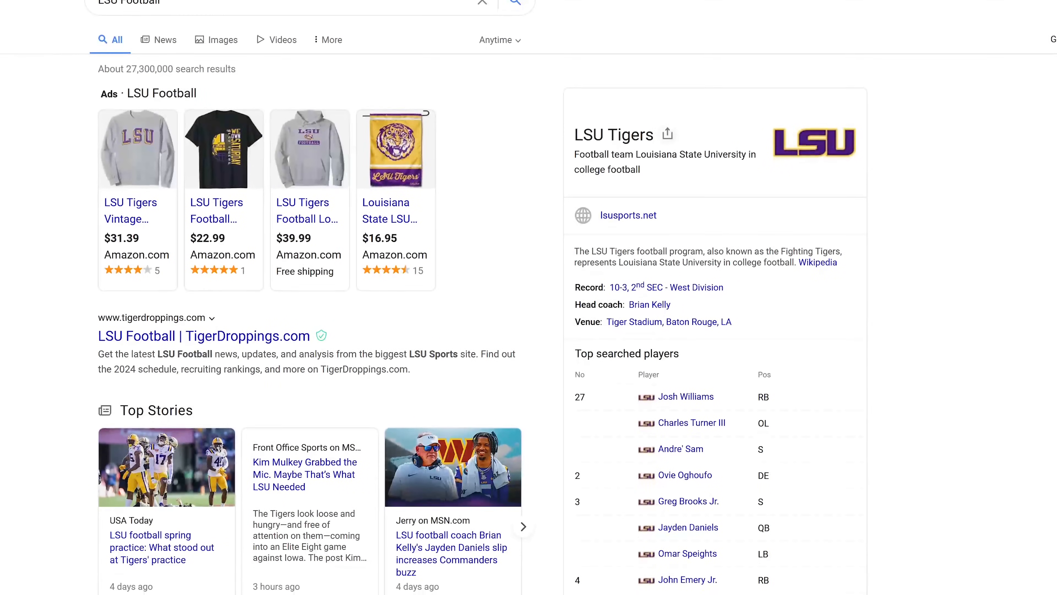
scroll(down, 3)
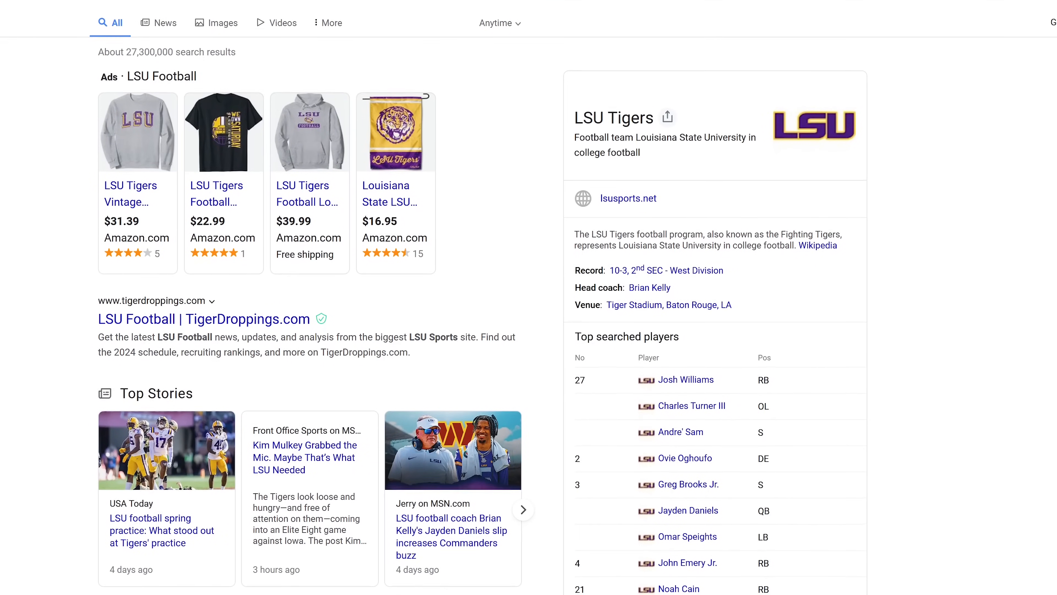
scroll(down, 3)
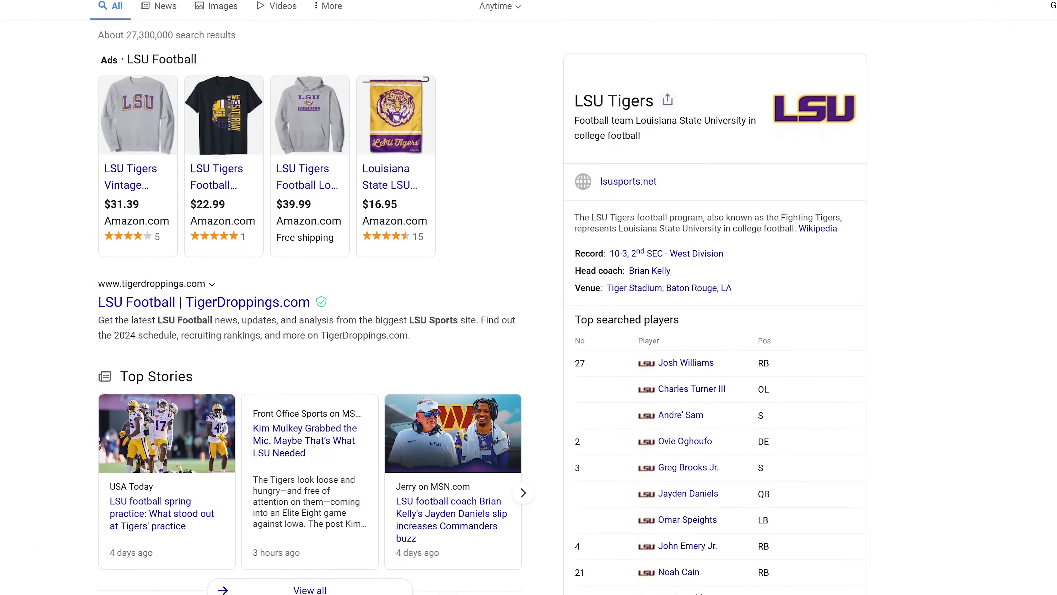
scroll(down, 3)
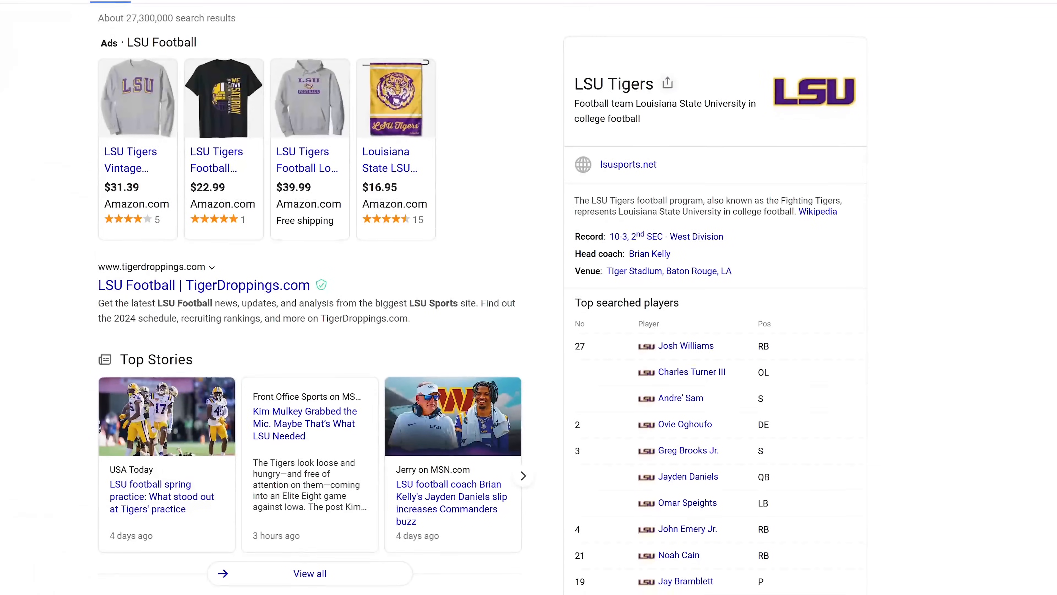
scroll(down, 3)
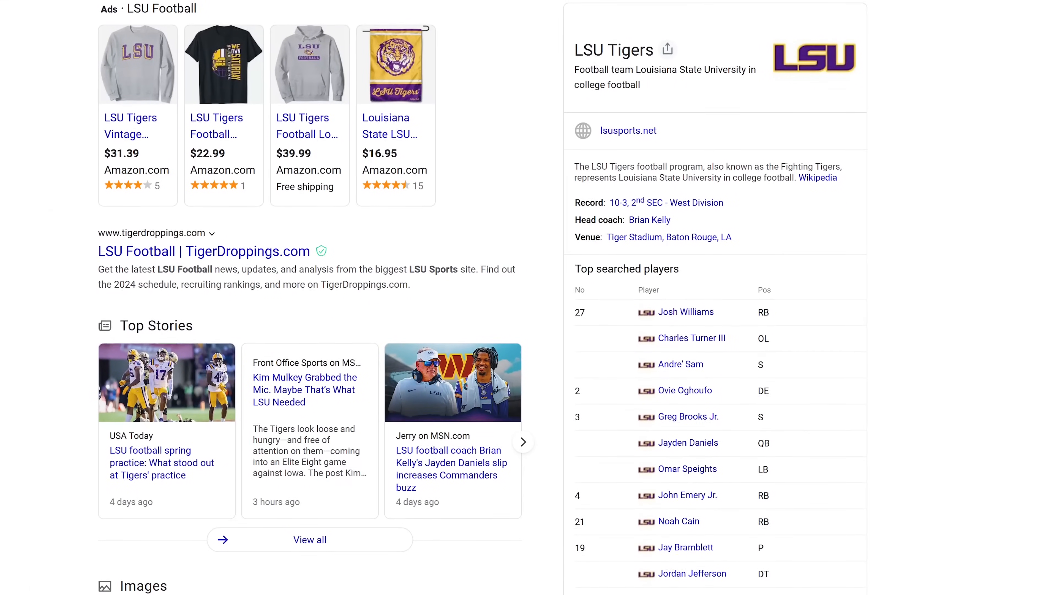
scroll(down, 3)
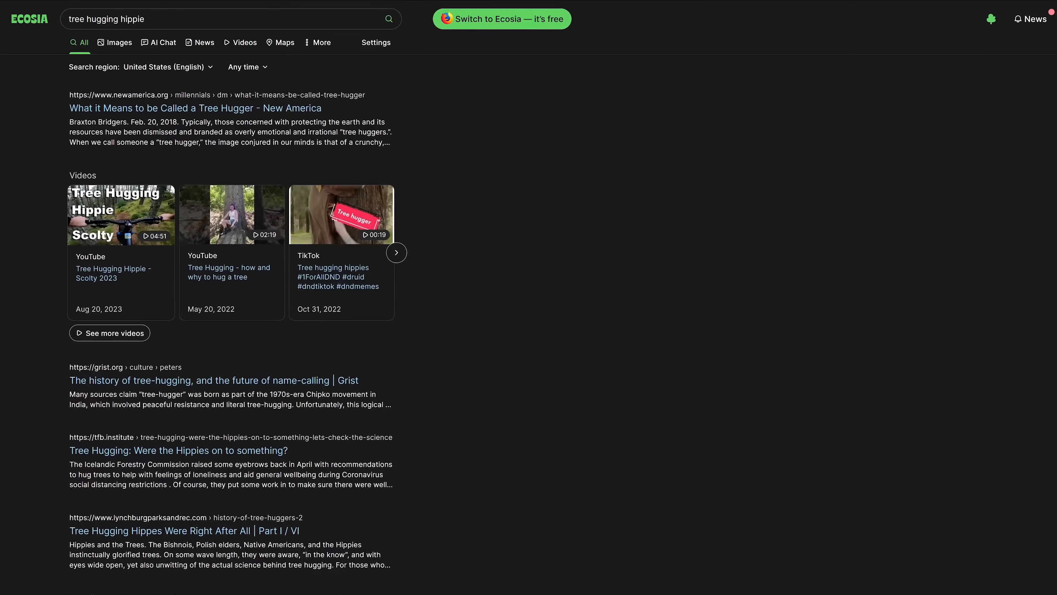
- Scroll Ecosia's 'tree hugging hippie' results to the Videos row and articles
scroll(down, 3)
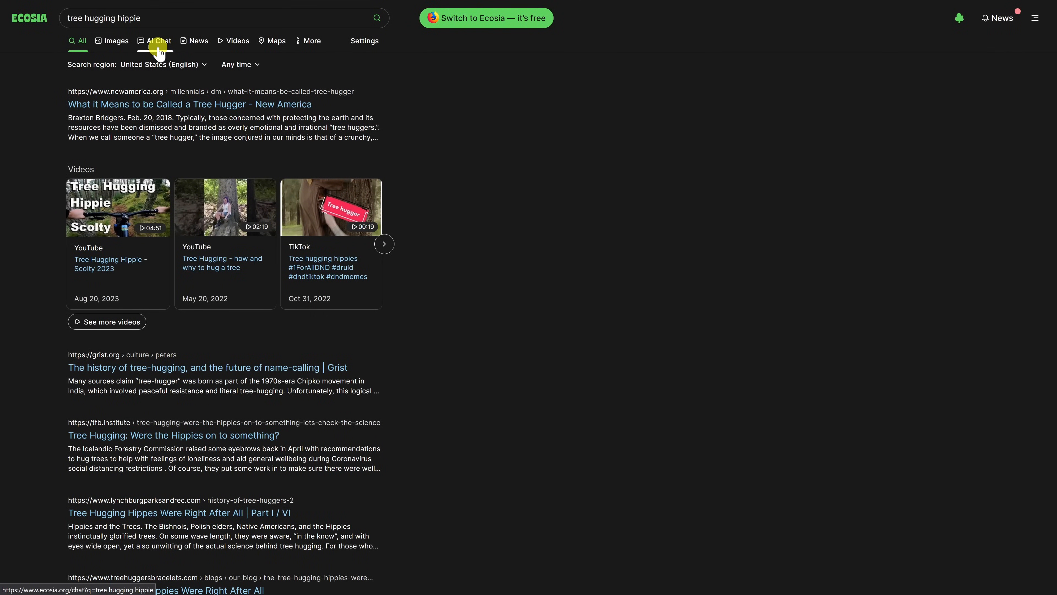
click(154, 40)
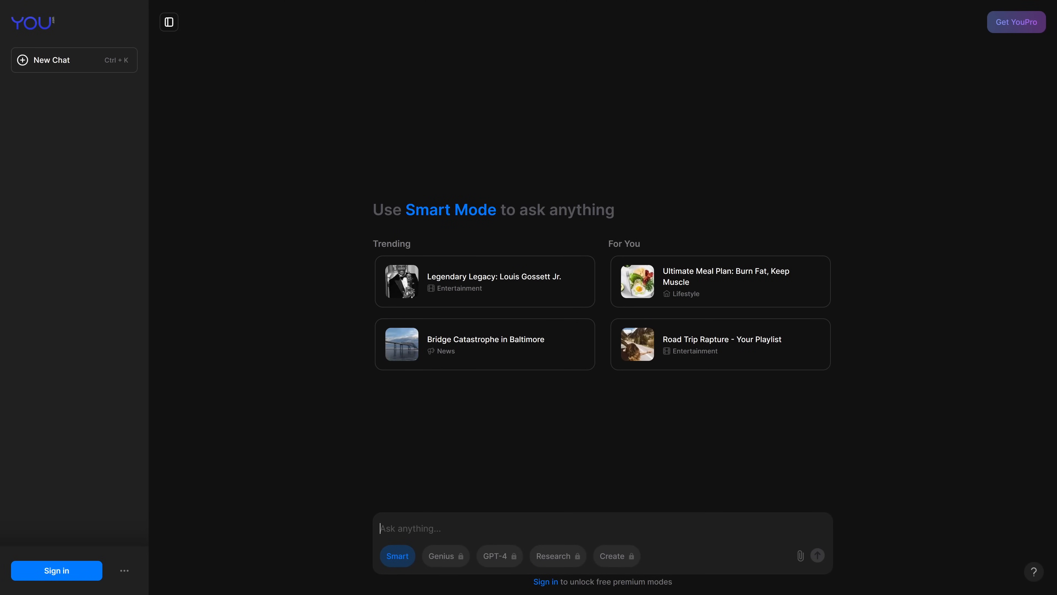
- Ask You.com Smart Mode 'what is the dumbest song ever made' and review the listed songs and sources
text(what is the dumbest son)
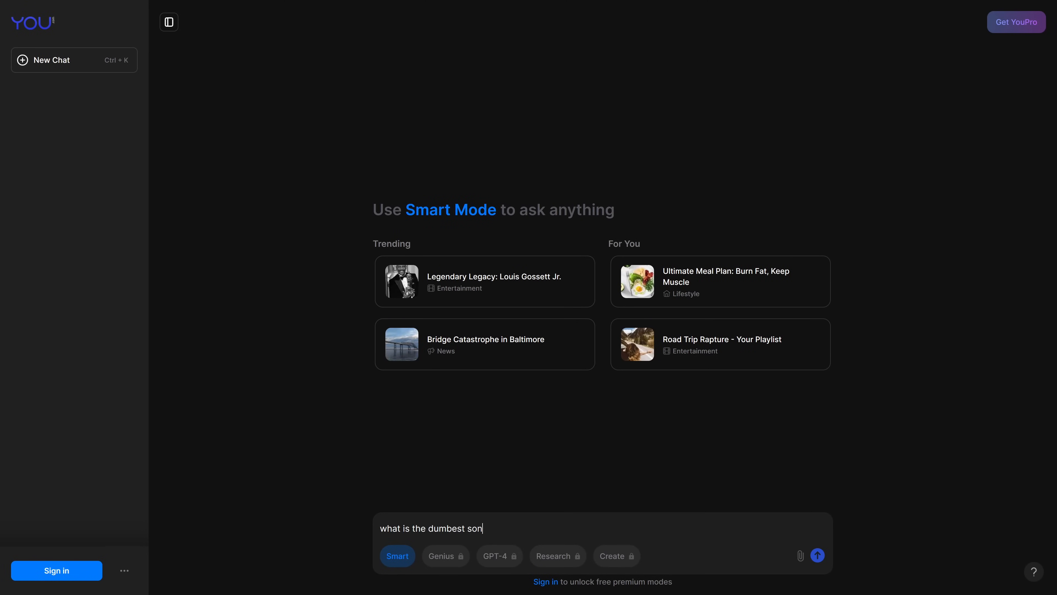
click(817, 555)
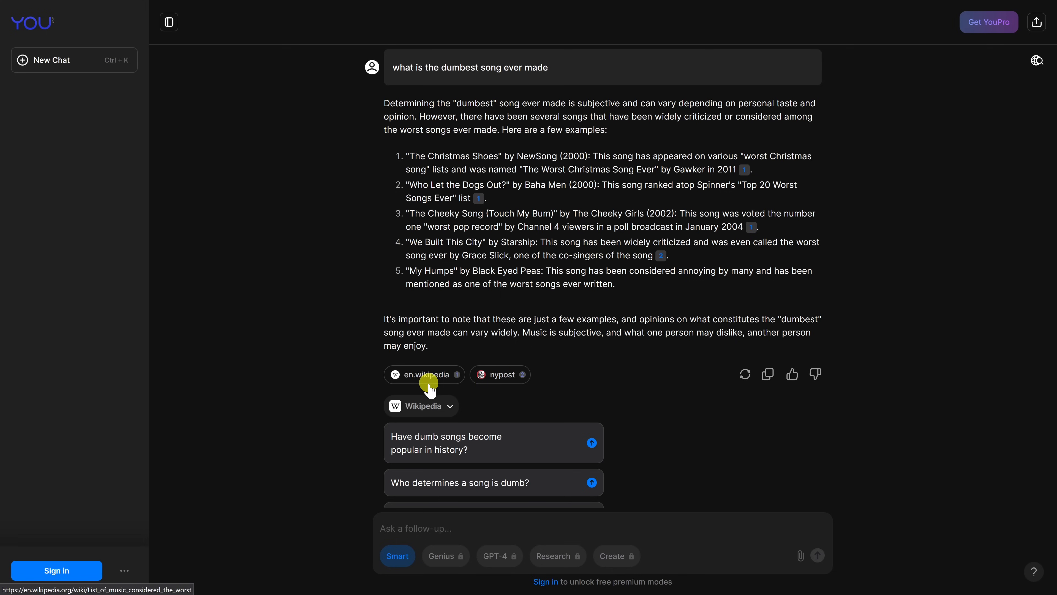
scroll(down, 3)
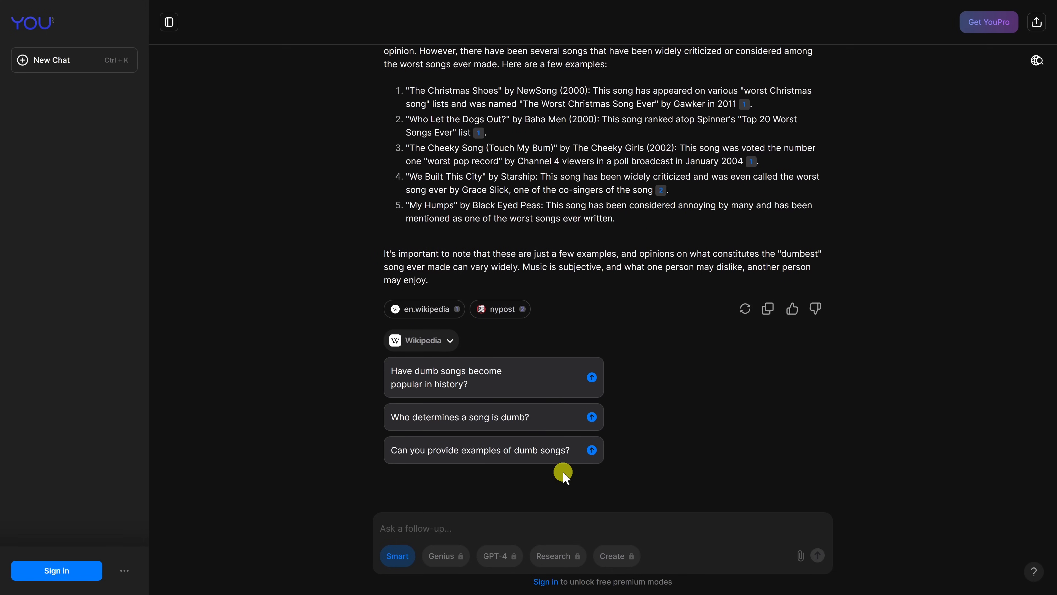
mouse_move(496, 529)
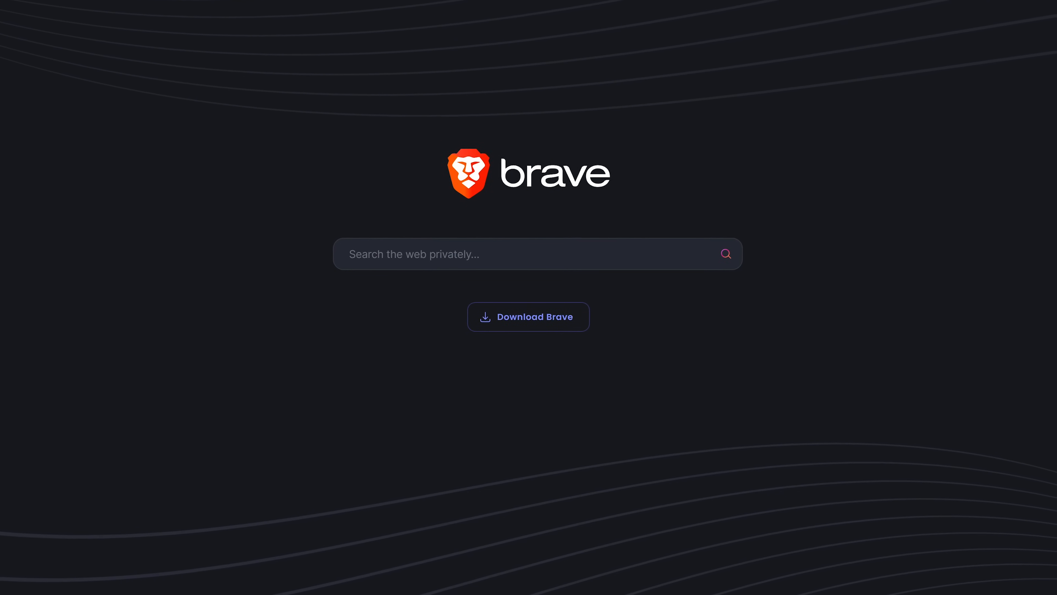
- Search Brave for 'what is an ai chatbot', then browse the Goggles discovery page of popular community Goggles
text(what is an ai chatbot)
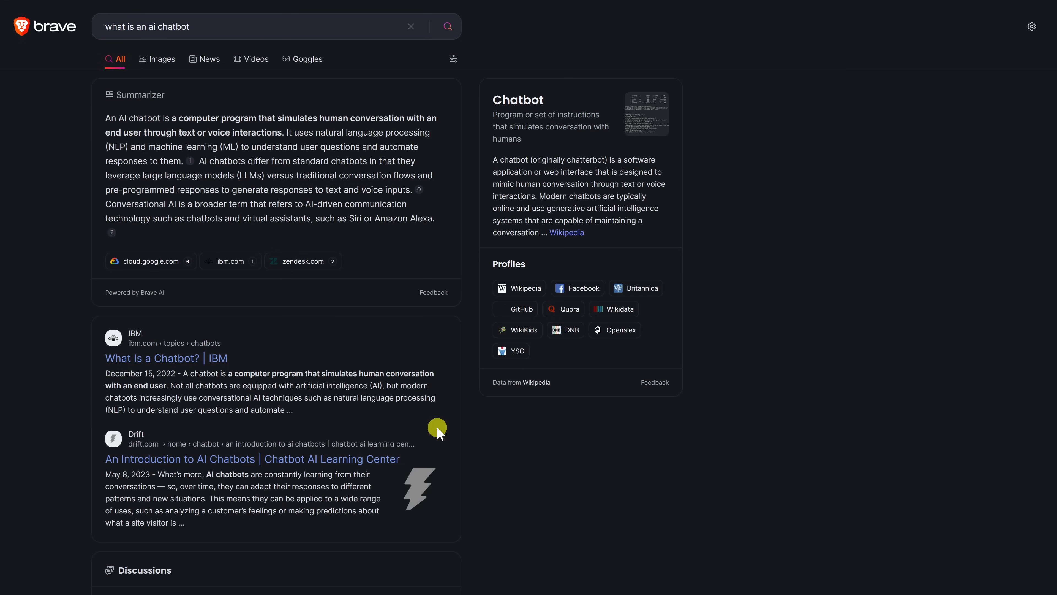
mouse_move(124, 72)
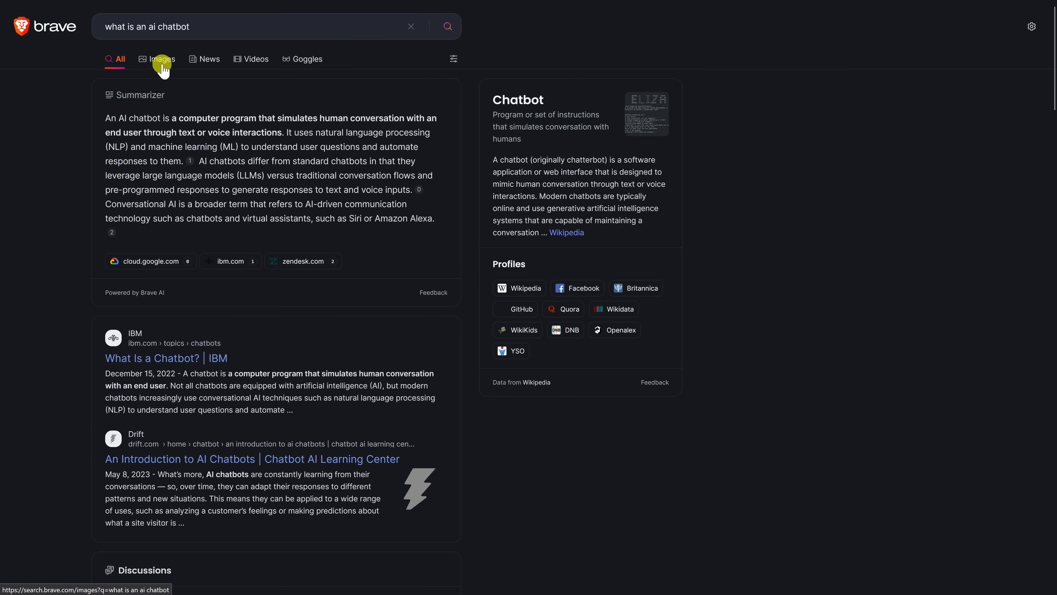
mouse_move(254, 59)
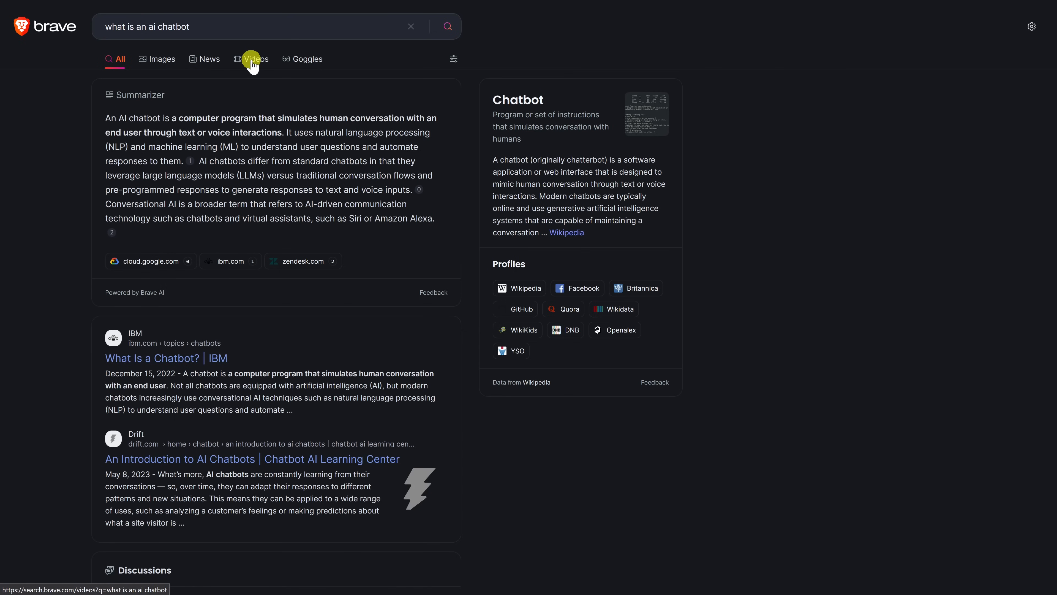
mouse_move(307, 62)
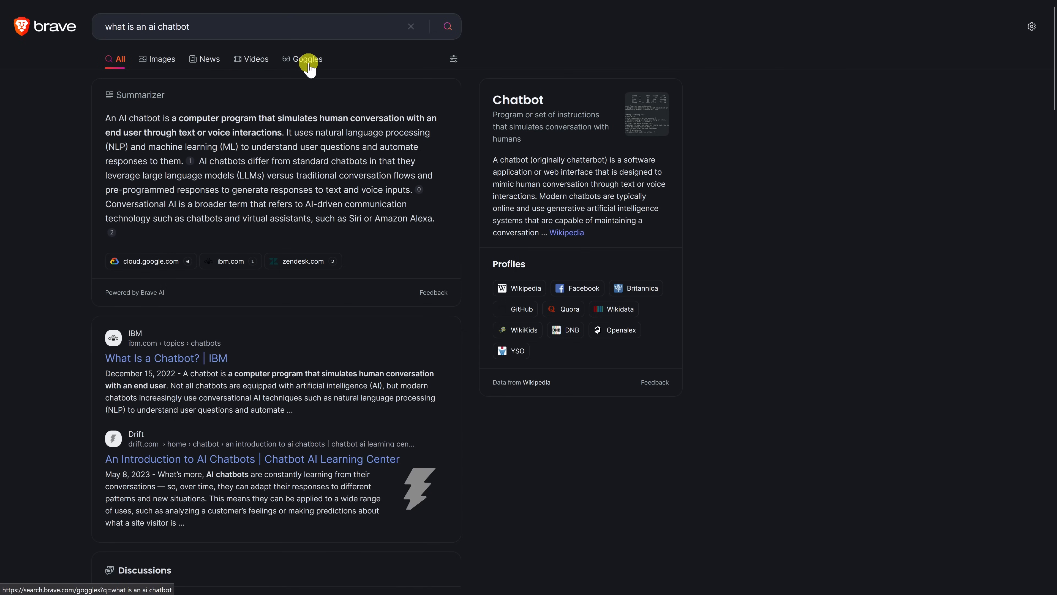
click(308, 59)
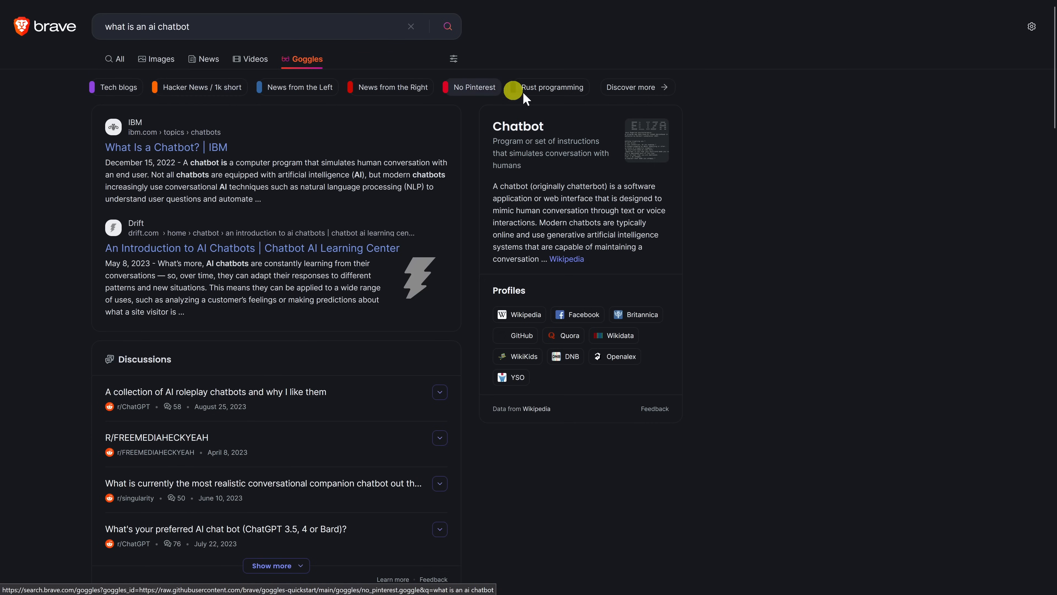
mouse_move(628, 94)
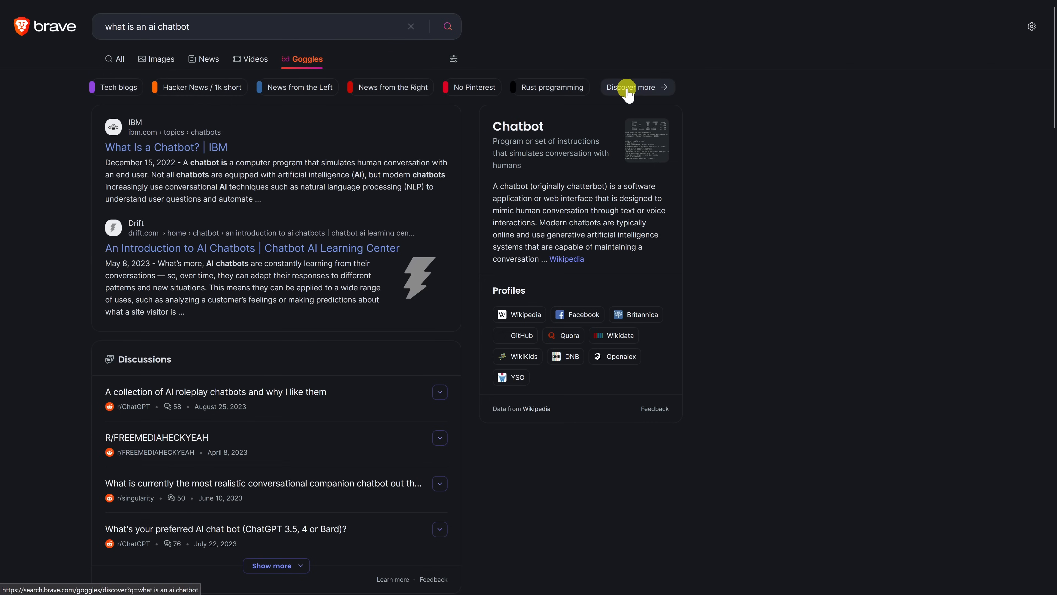
click(632, 87)
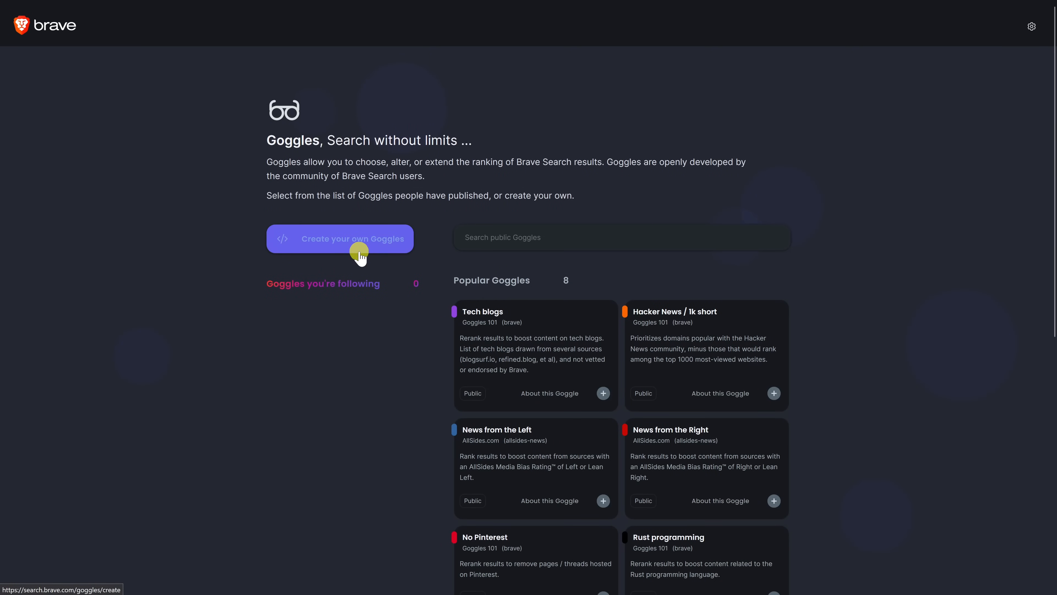
scroll(down, 3)
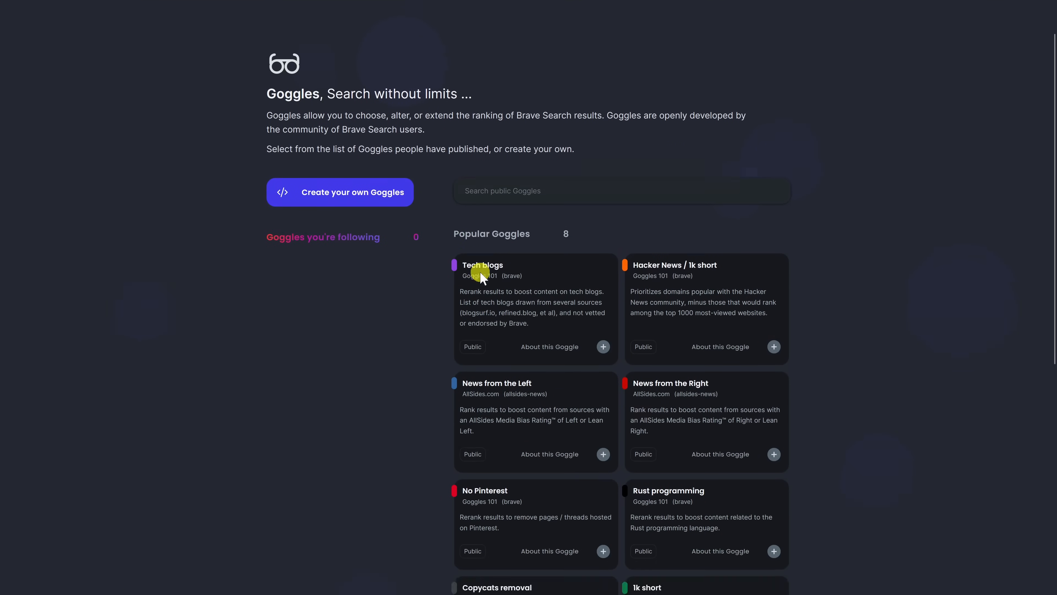